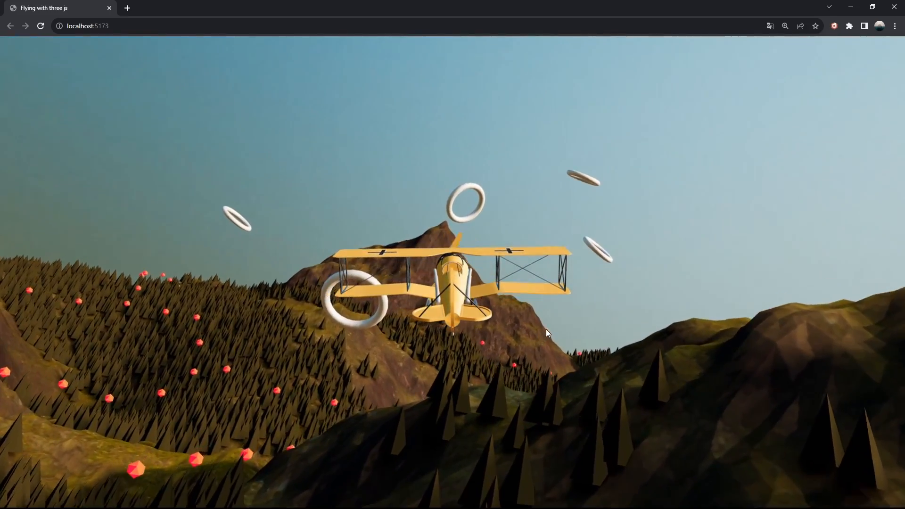
Step: Switch to Blender to build a Grid node of 3 m with 256 vertices, wired to Group Output
key(alt+tab)
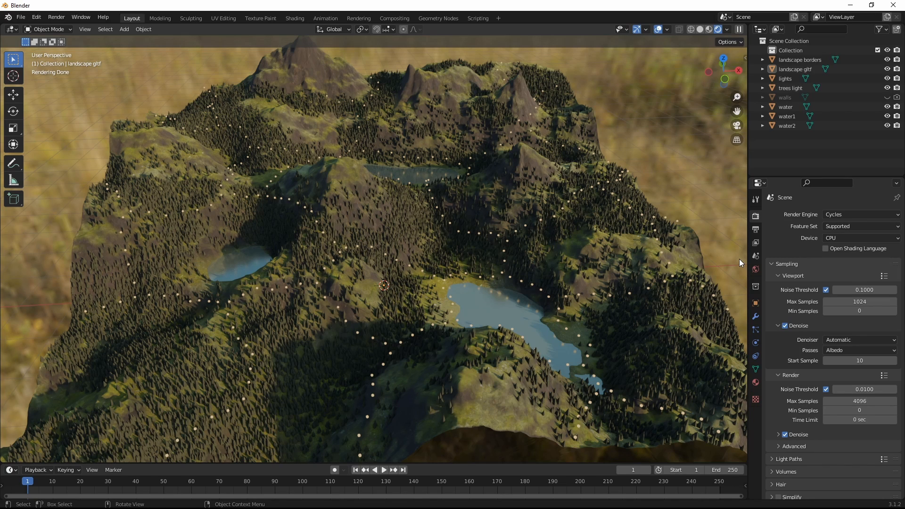
mouse_move(514, 383)
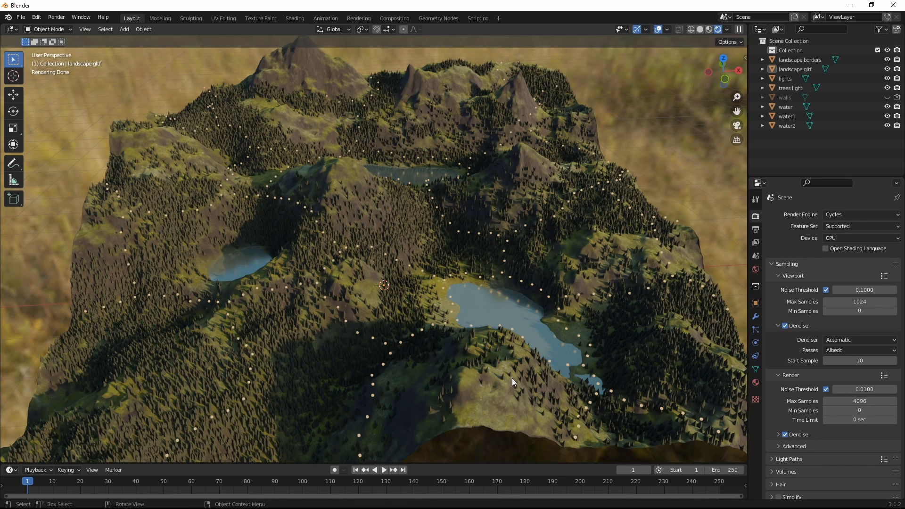
mouse_move(336, 377)
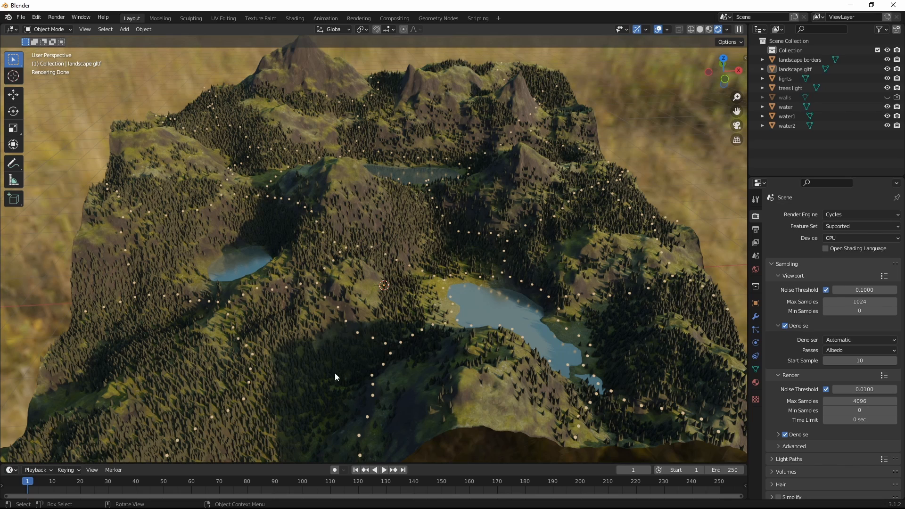
mouse_move(413, 231)
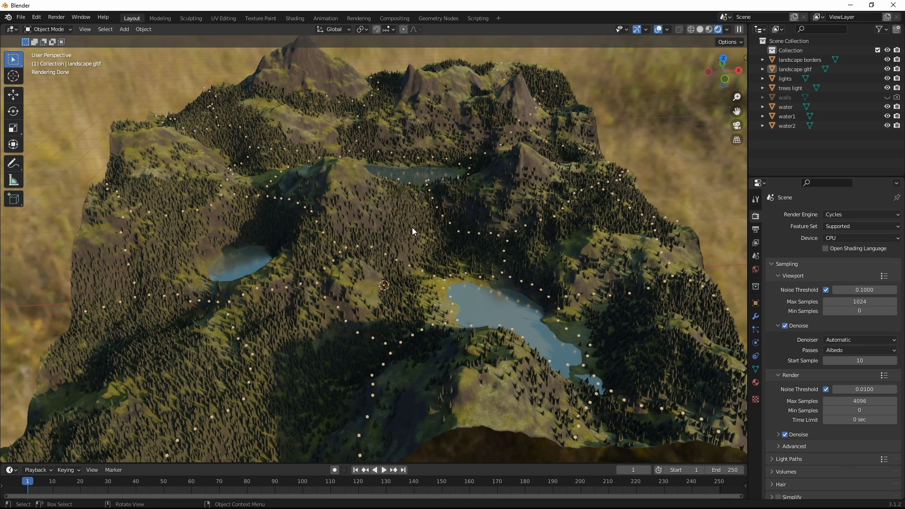
mouse_move(437, 207)
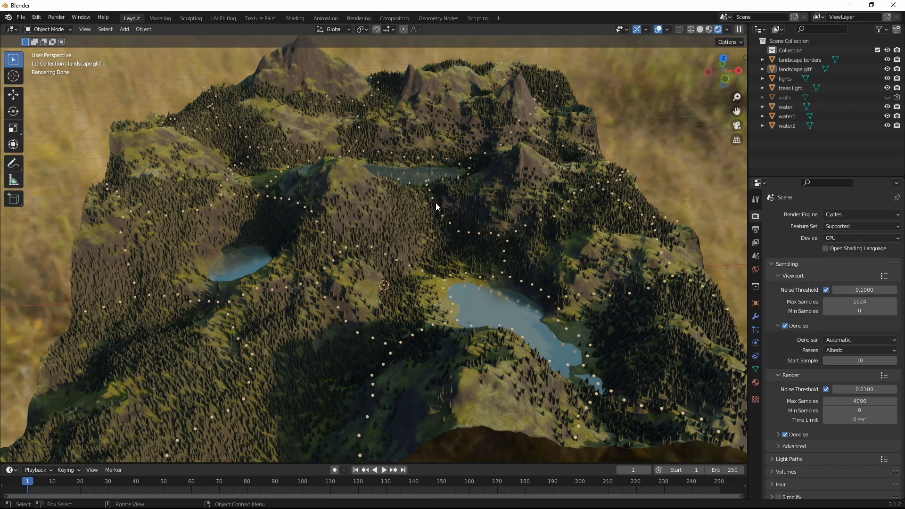
mouse_move(425, 334)
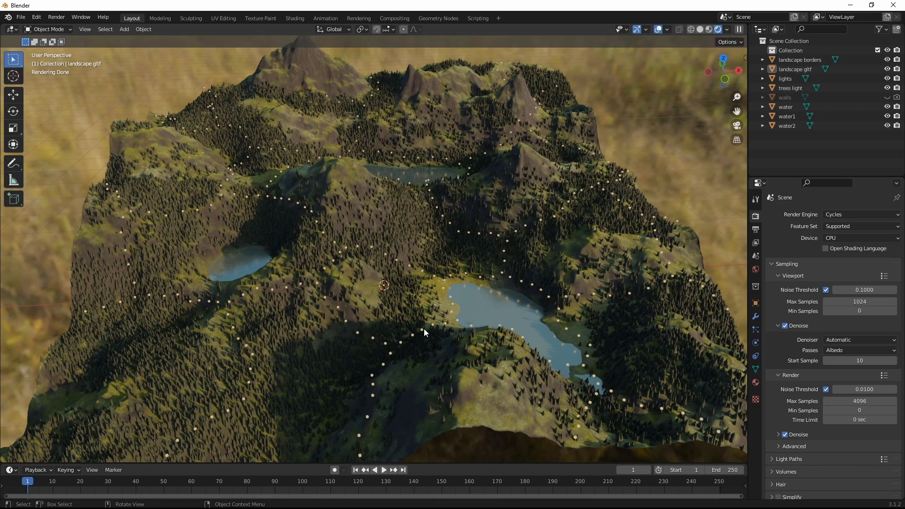
mouse_move(442, 326)
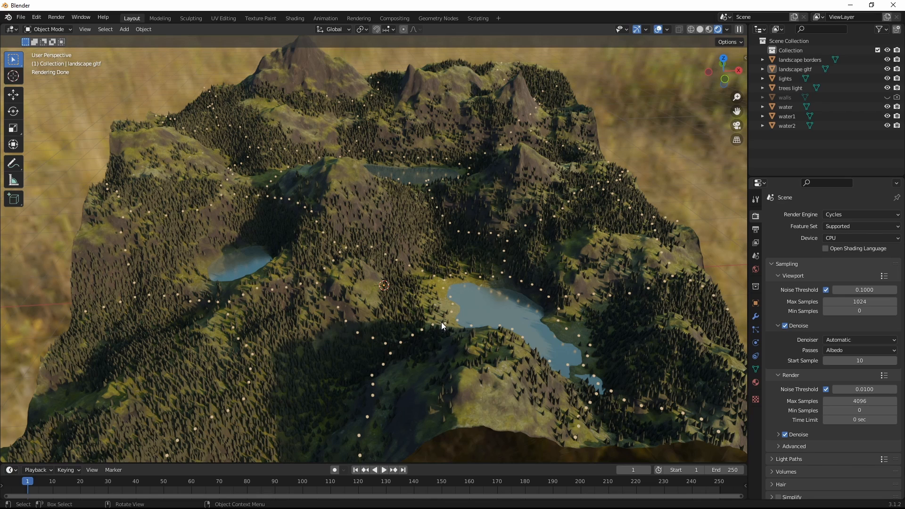
mouse_move(447, 321)
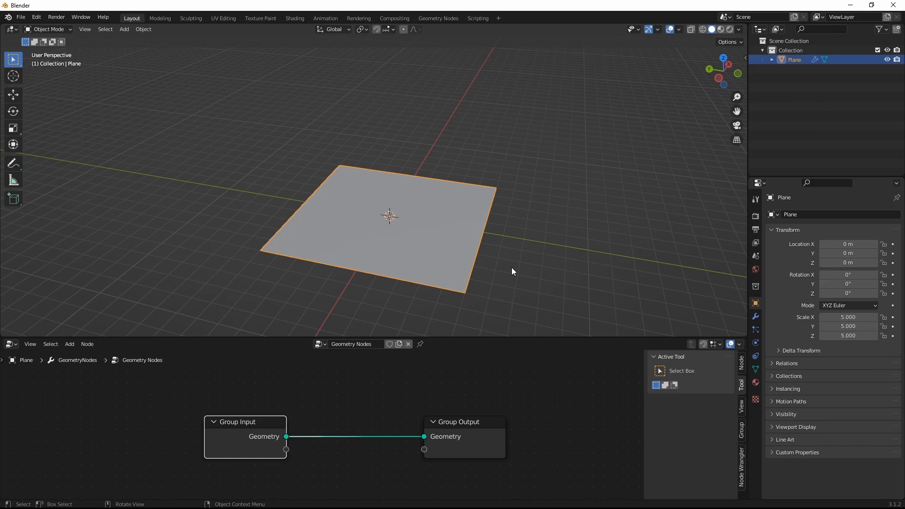
mouse_move(465, 275)
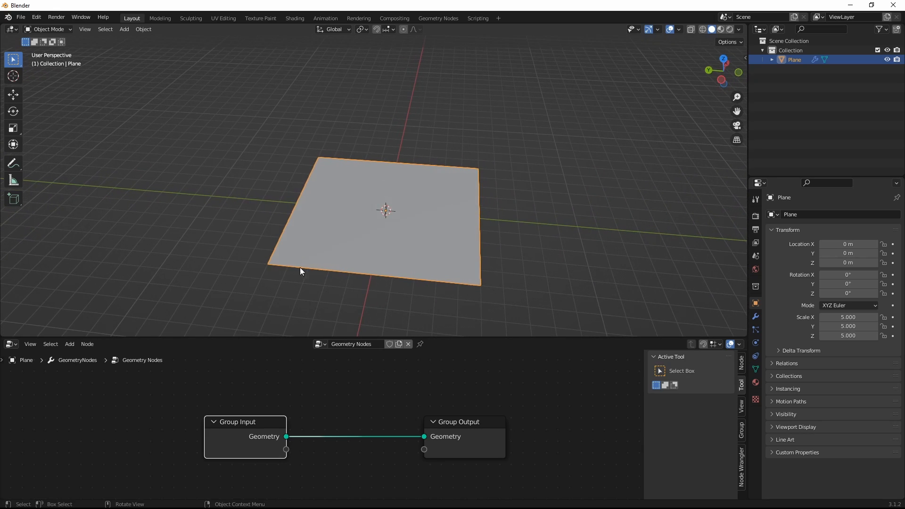
mouse_move(315, 426)
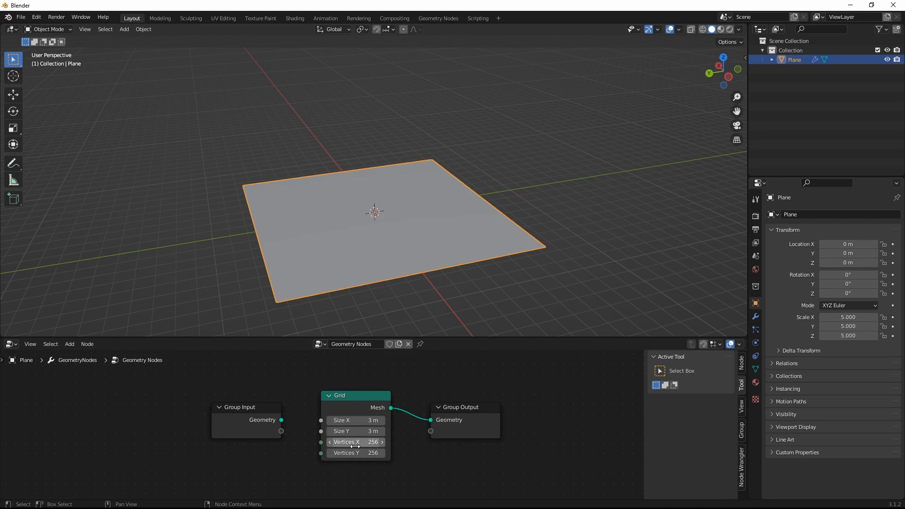
mouse_move(356, 442)
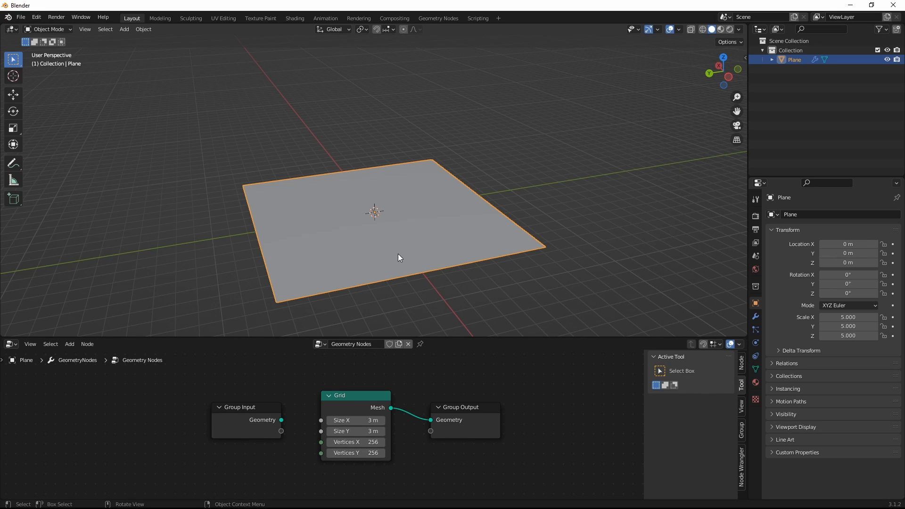
mouse_move(463, 474)
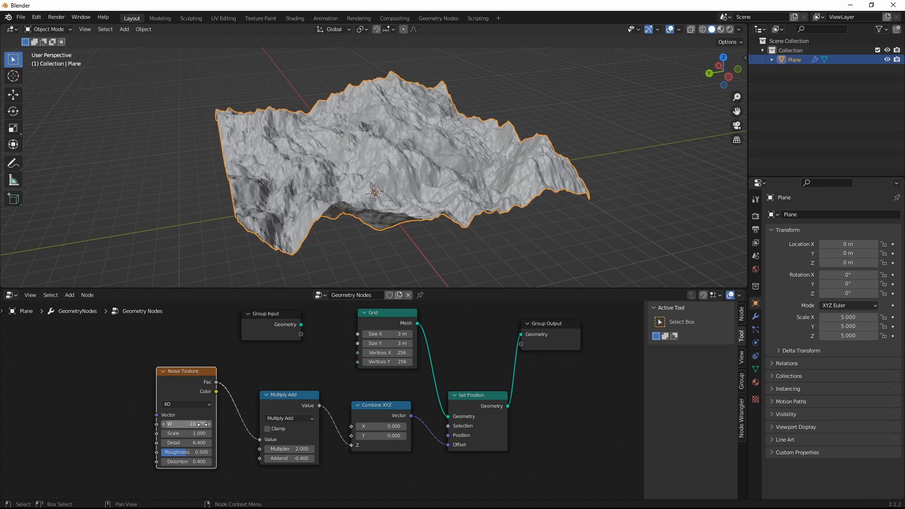
Step: Set noise W to -10.3, adjust the Multiplier, and enter -0.800 as the Addend height offset
click(186, 424)
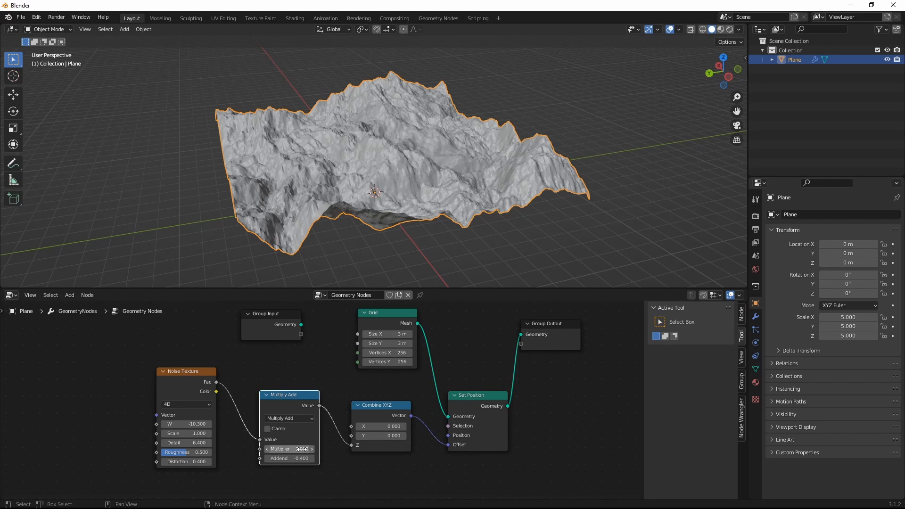
click(289, 449)
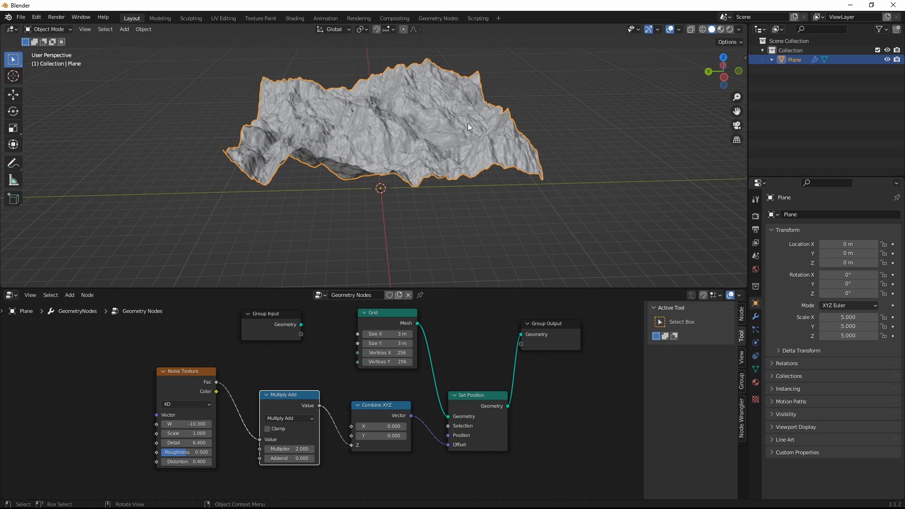
double_click(288, 459)
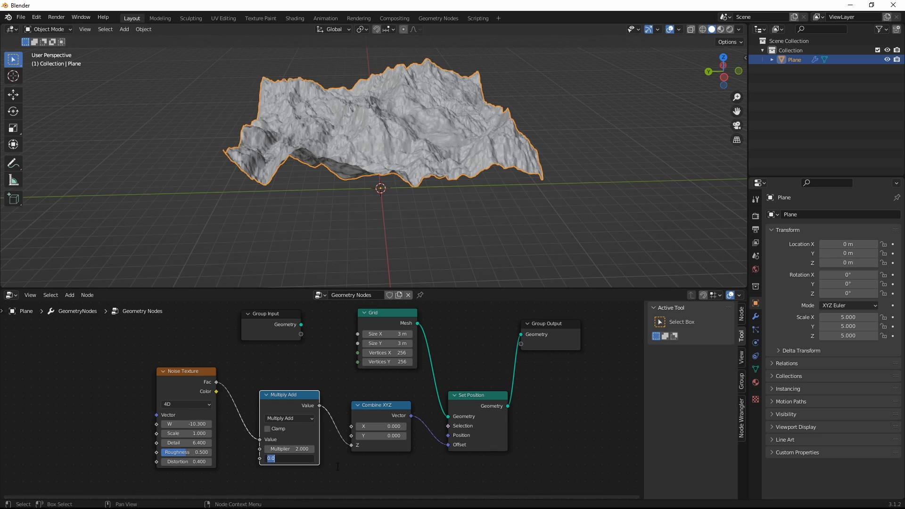
text(-0.800)
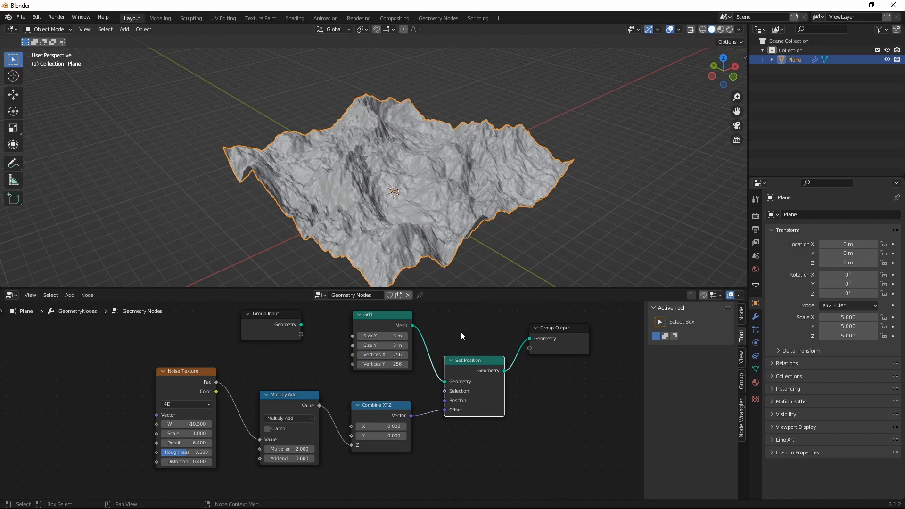
mouse_move(456, 336)
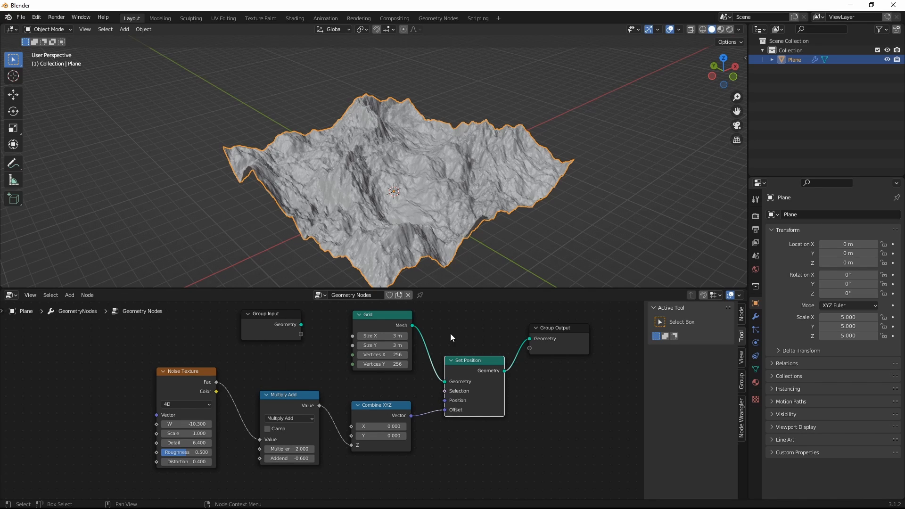
mouse_move(338, 340)
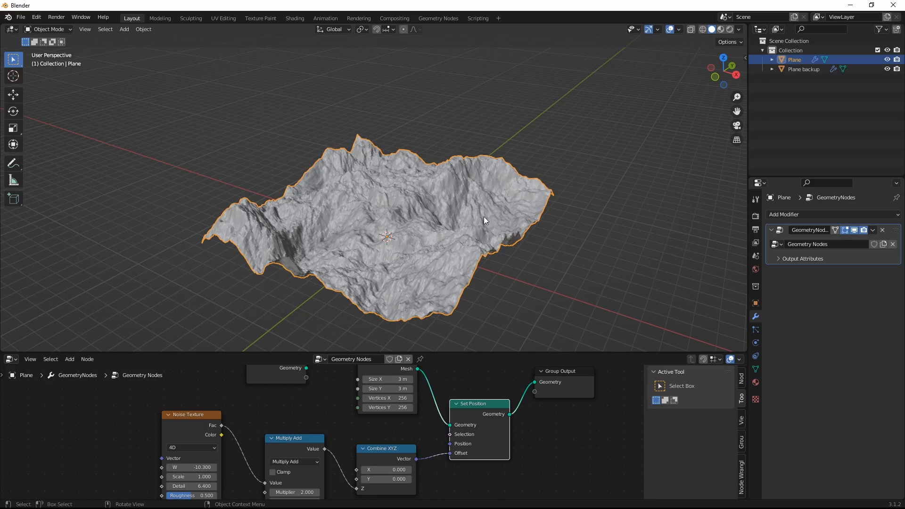
Step: Hide the Plane backup, apply the GeometryNodes modifier, and flatten areas in Sculpt Mode
click(805, 69)
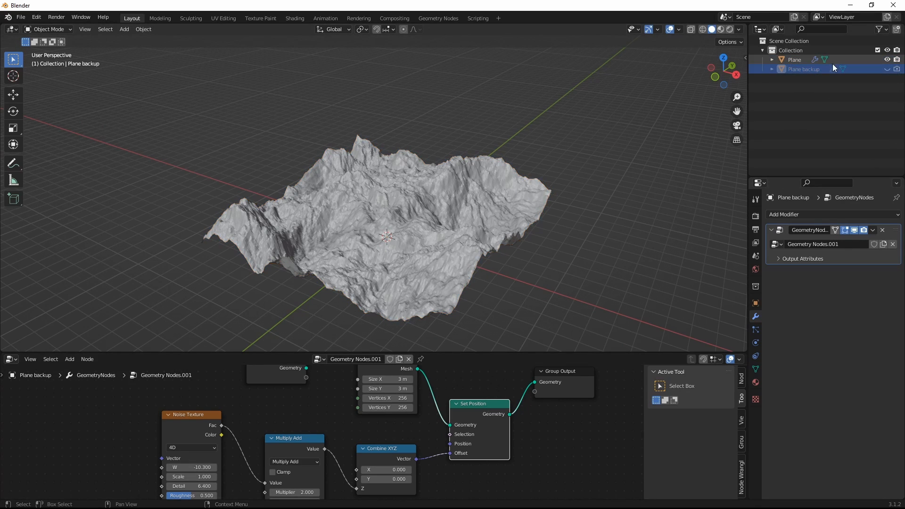
click(872, 230)
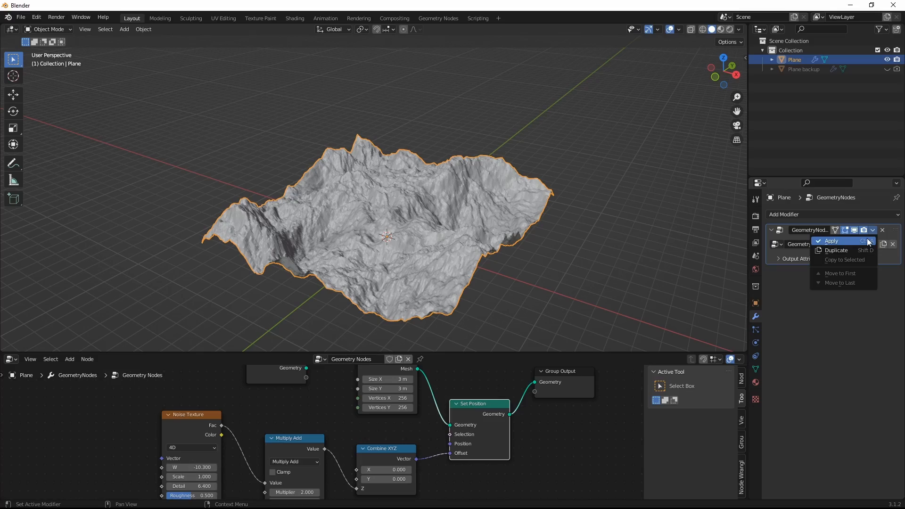
click(830, 241)
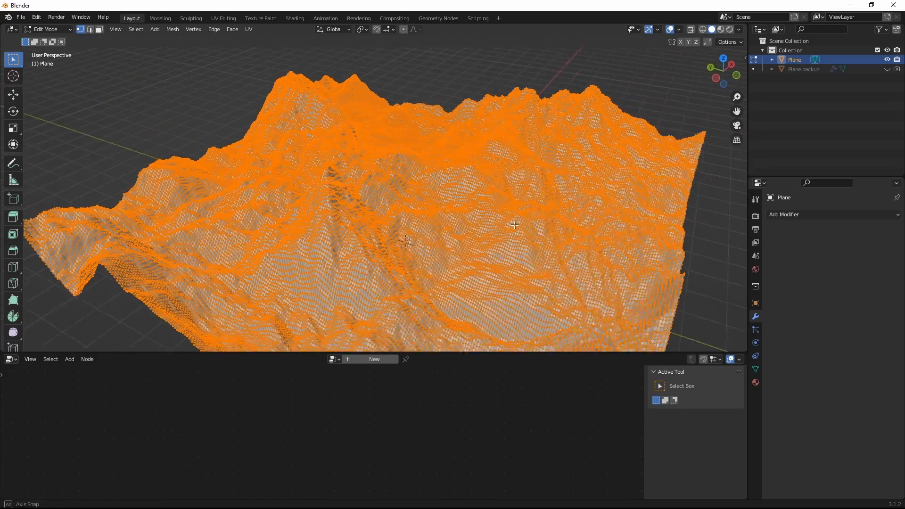
click(46, 28)
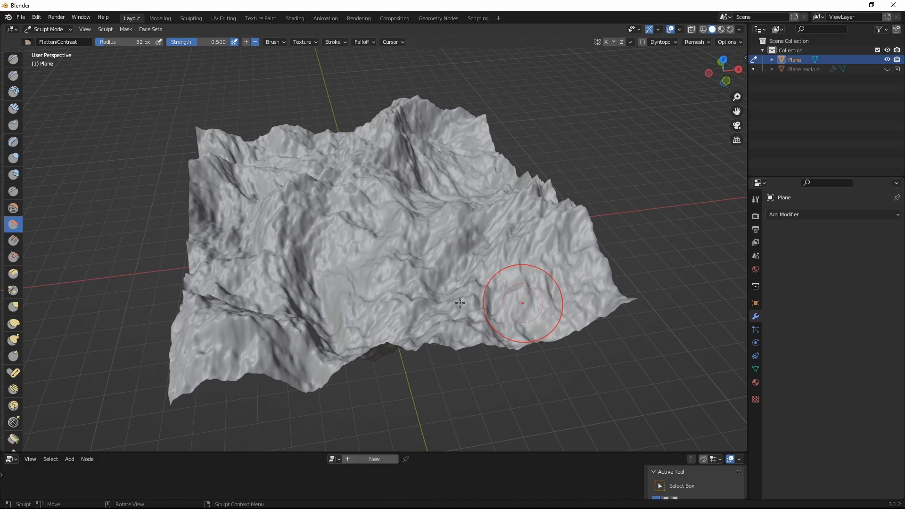
mouse_move(324, 287)
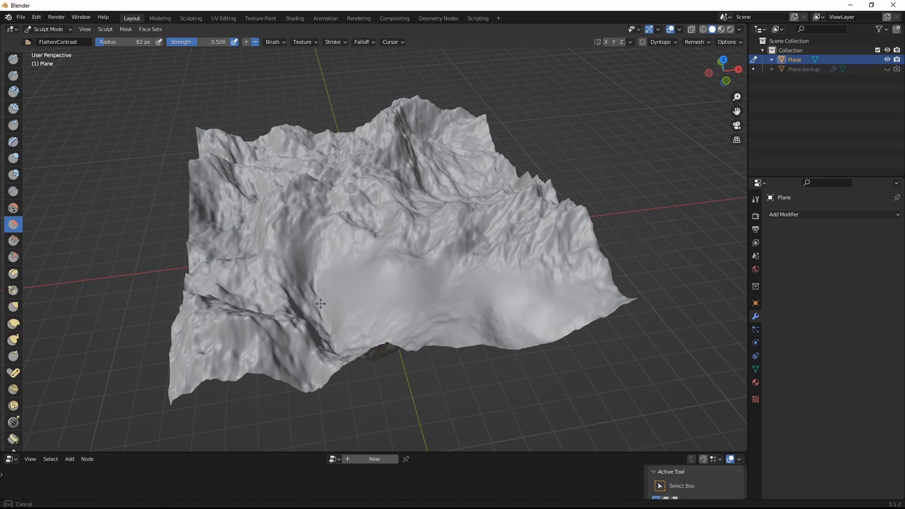
click(49, 29)
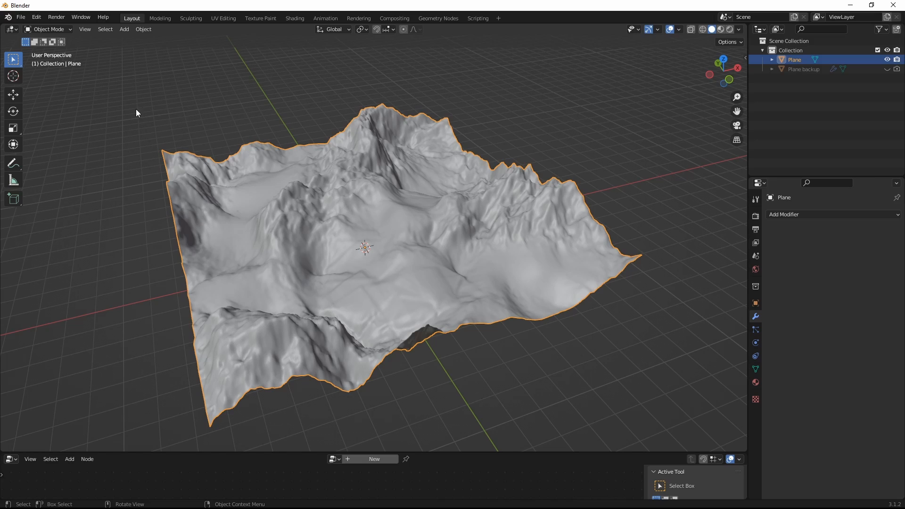
Step: Put the terrain into Weight Paint mode from the interaction mode dropdown
click(49, 29)
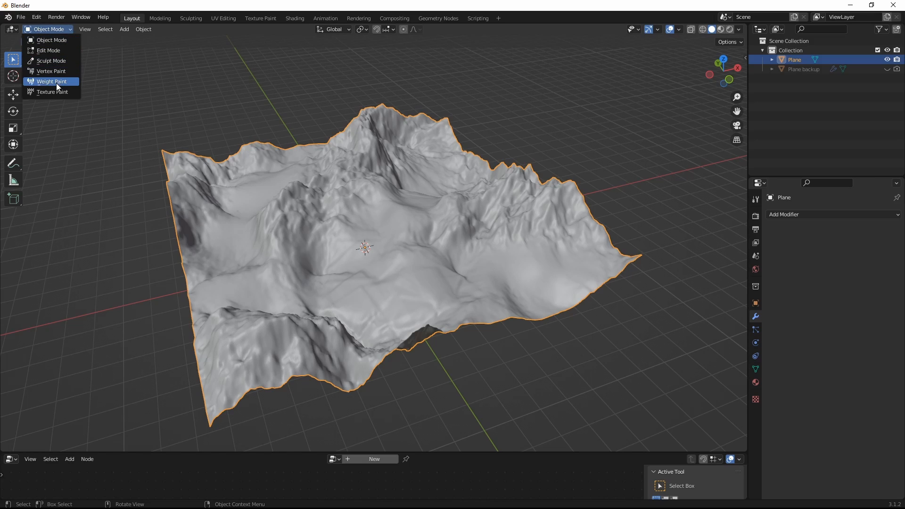
click(51, 82)
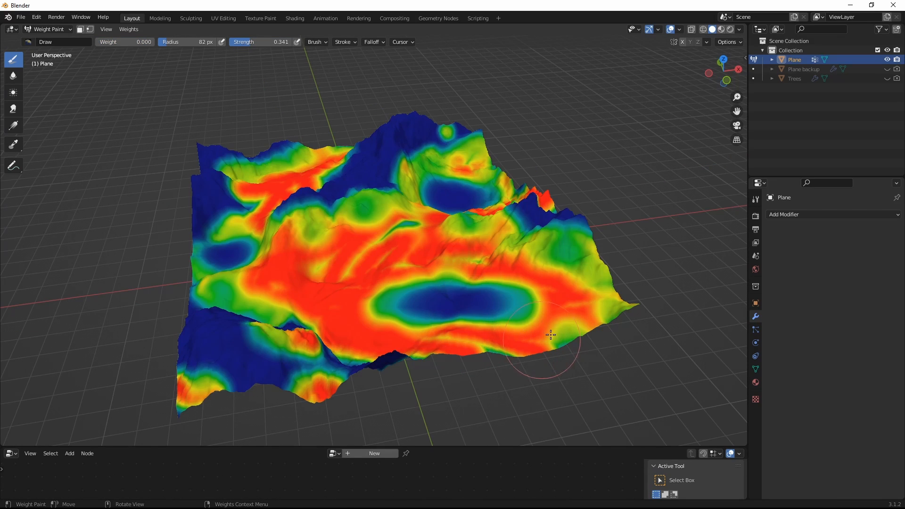
mouse_move(543, 282)
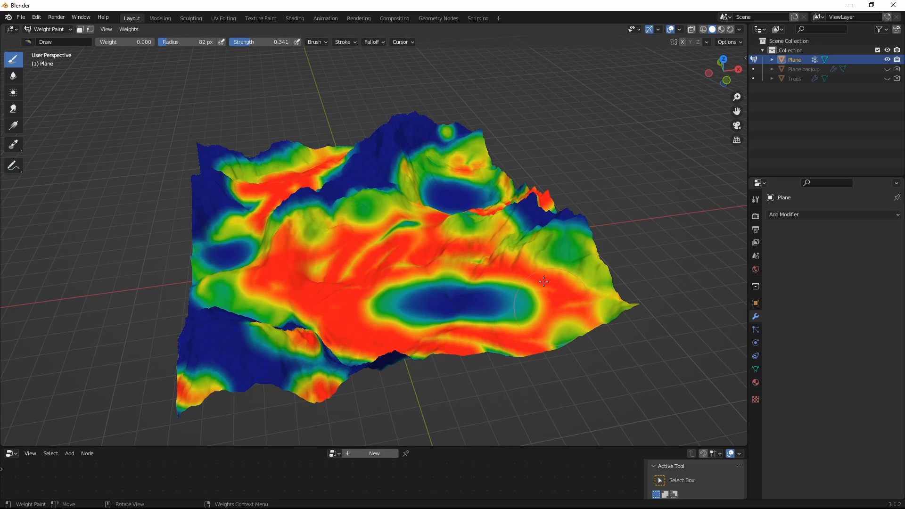
mouse_move(339, 384)
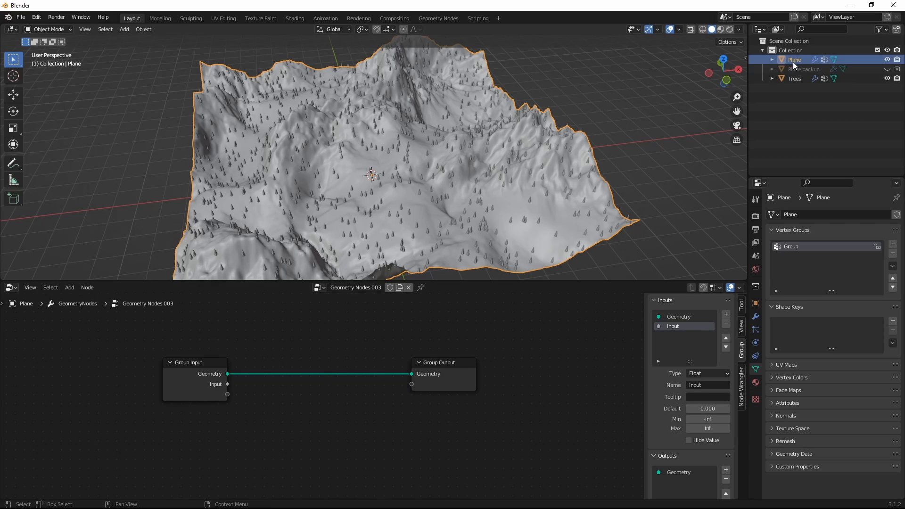
Step: Wire Group Input to Density Factor, raise Density Max, and add Realize Instances before Group Output
click(795, 78)
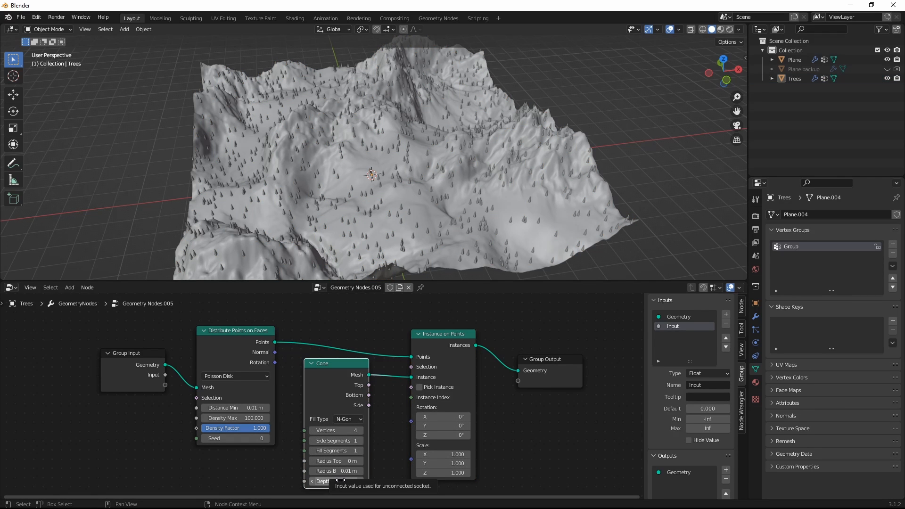
click(336, 481)
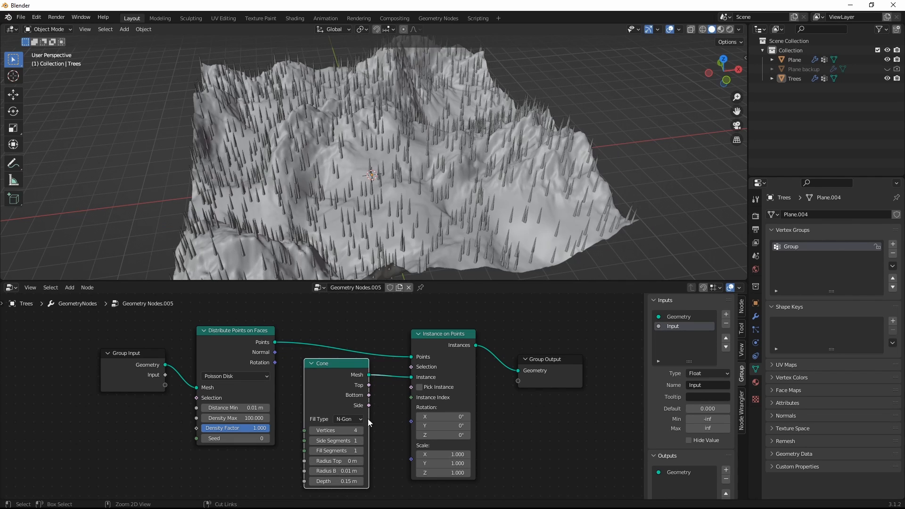
click(349, 481)
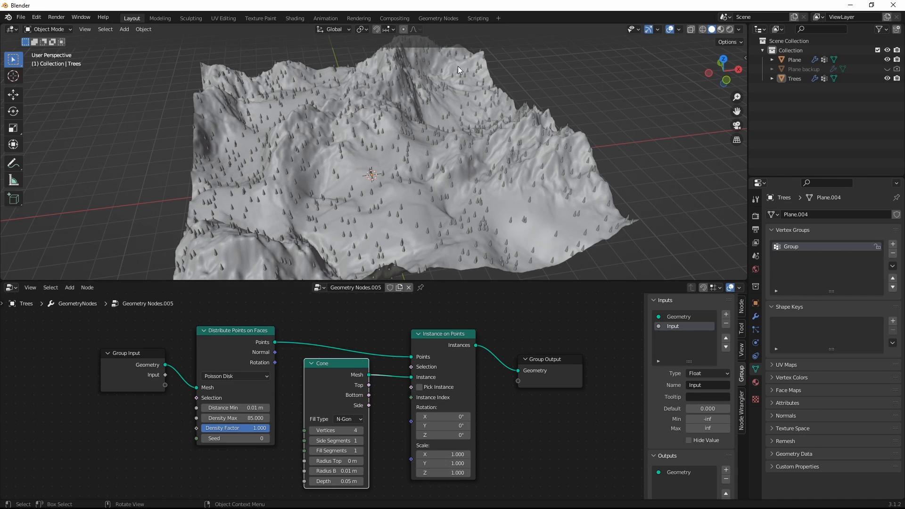
mouse_move(345, 164)
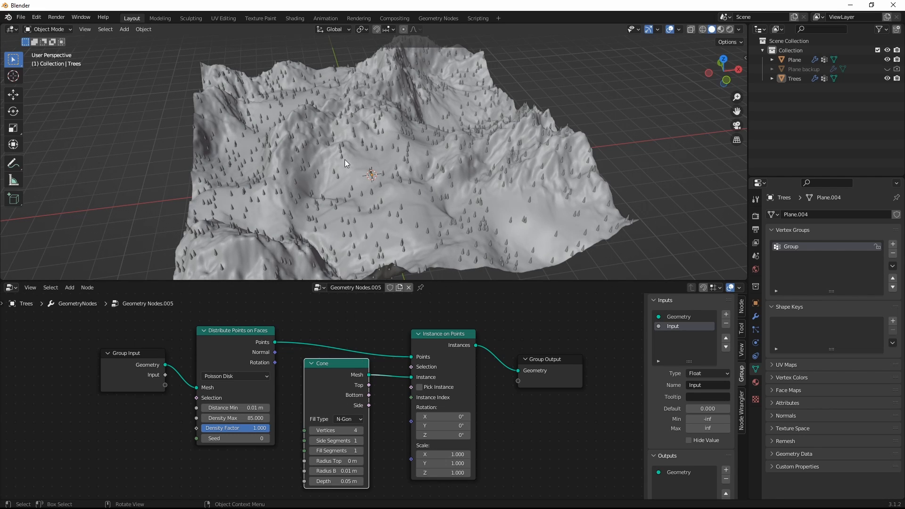
mouse_move(239, 329)
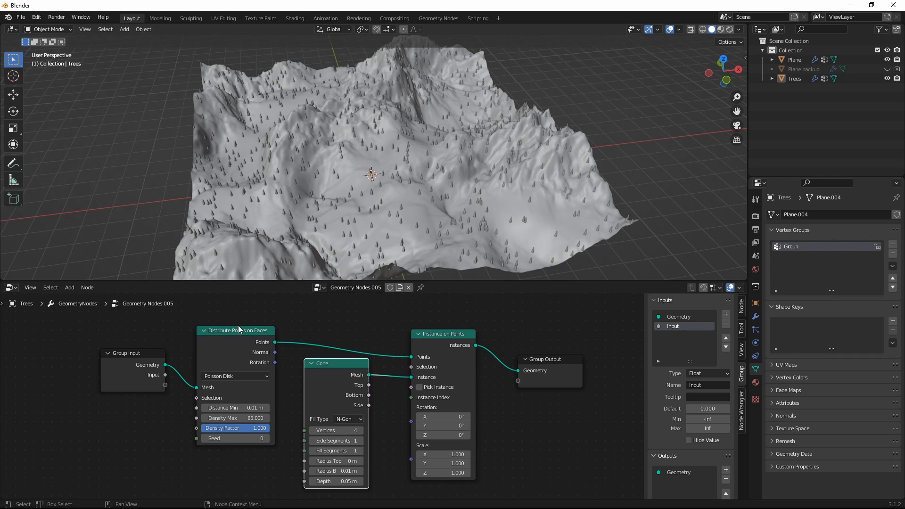
mouse_move(433, 162)
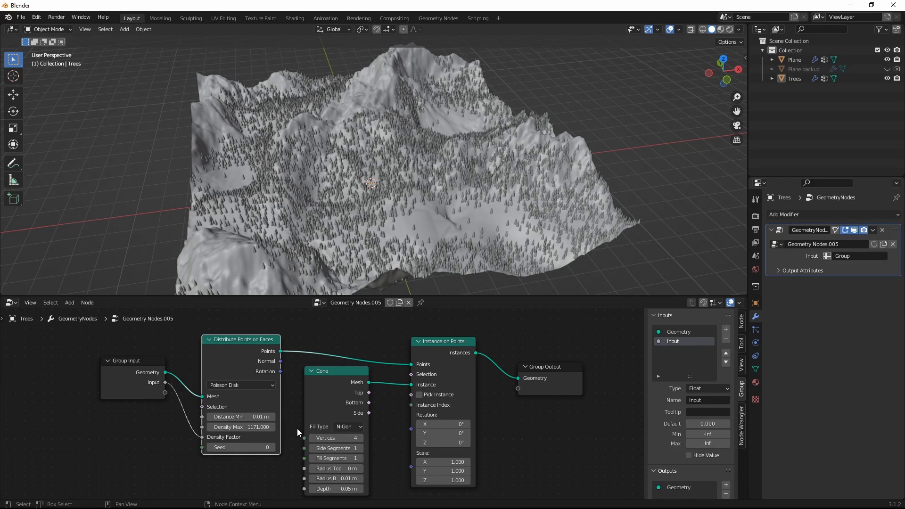
mouse_move(202, 442)
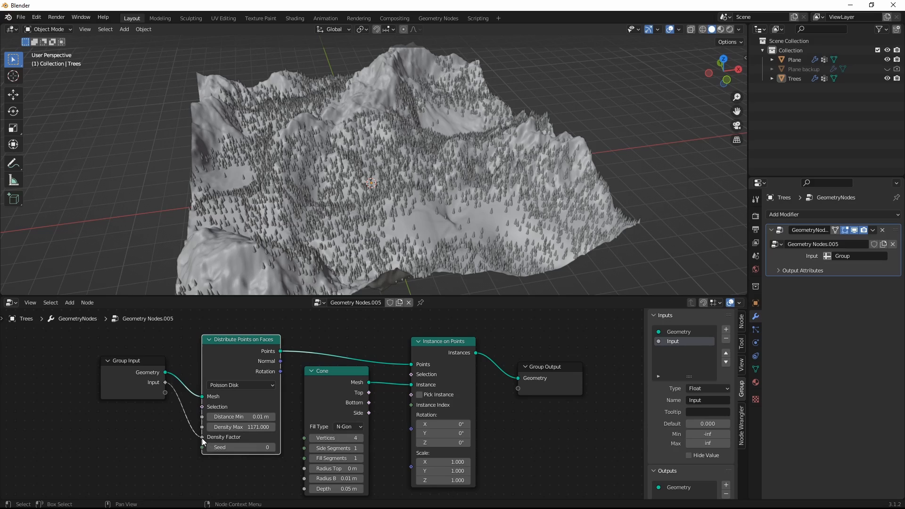
mouse_move(202, 440)
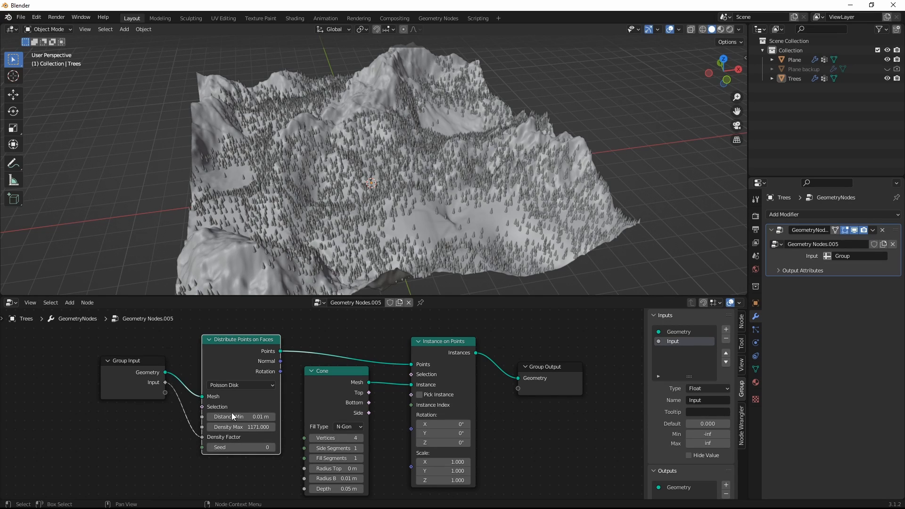
click(857, 255)
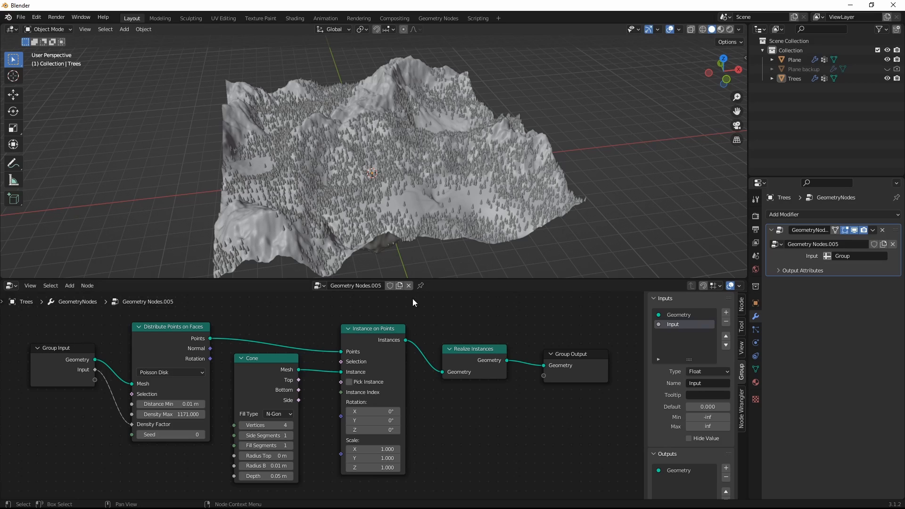
click(473, 349)
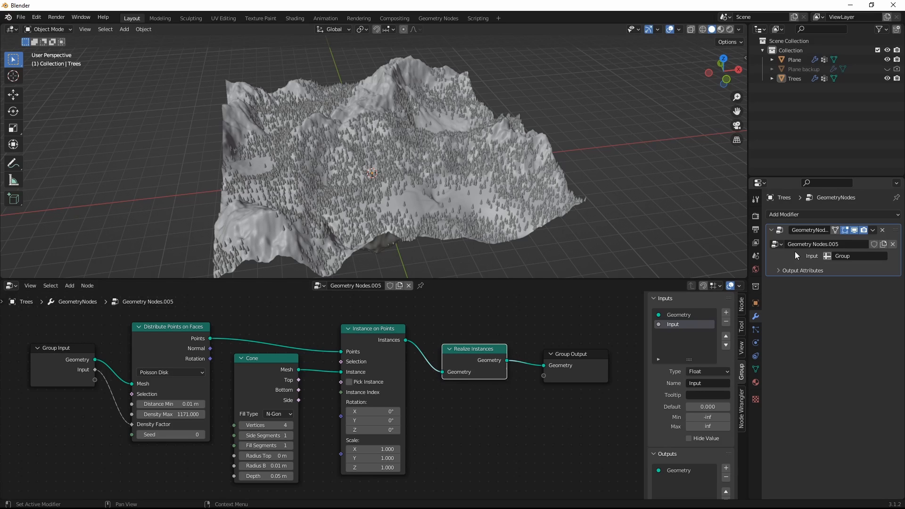
click(873, 230)
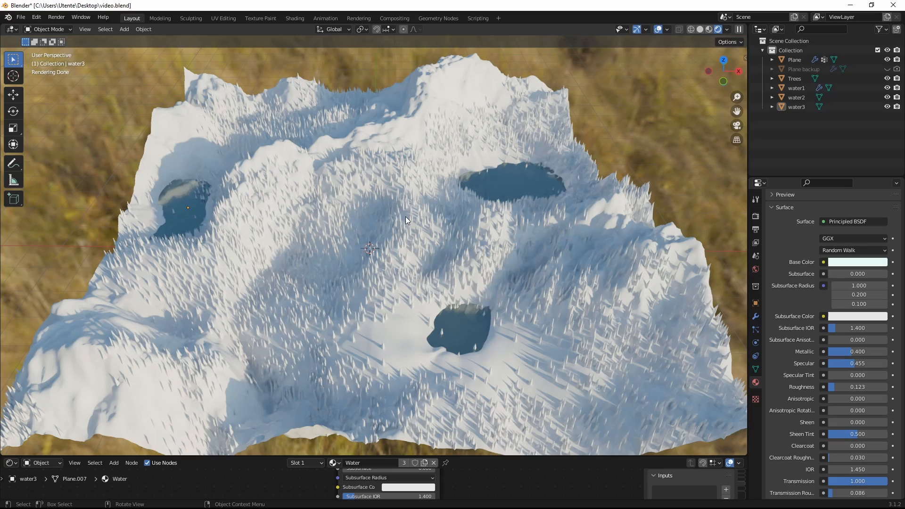
mouse_move(435, 388)
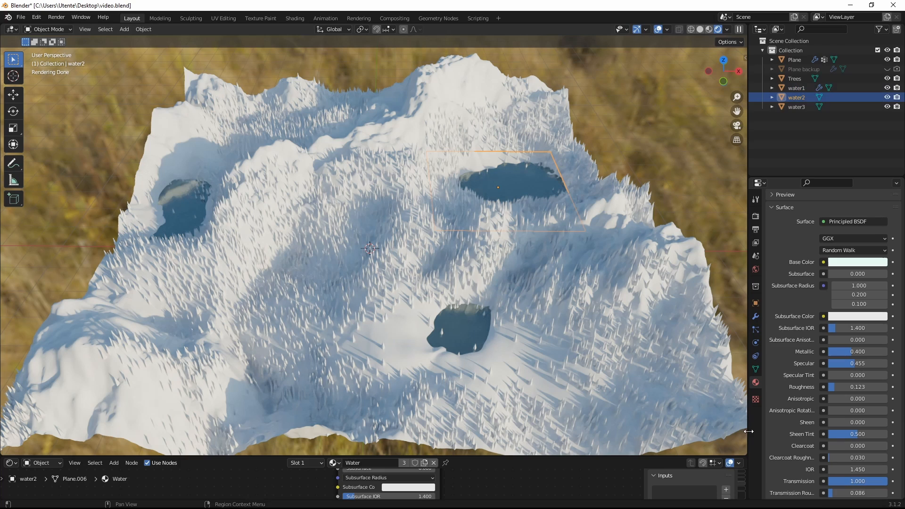
mouse_move(526, 291)
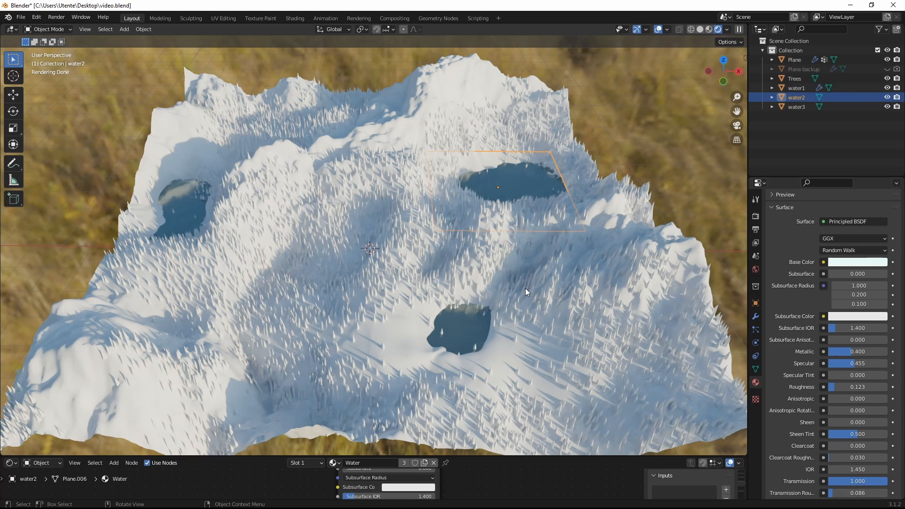
mouse_move(521, 290)
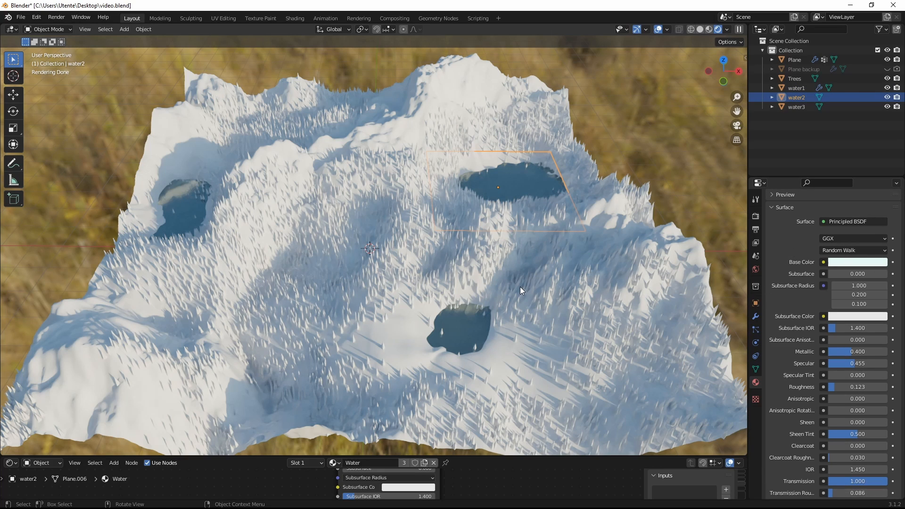
mouse_move(390, 126)
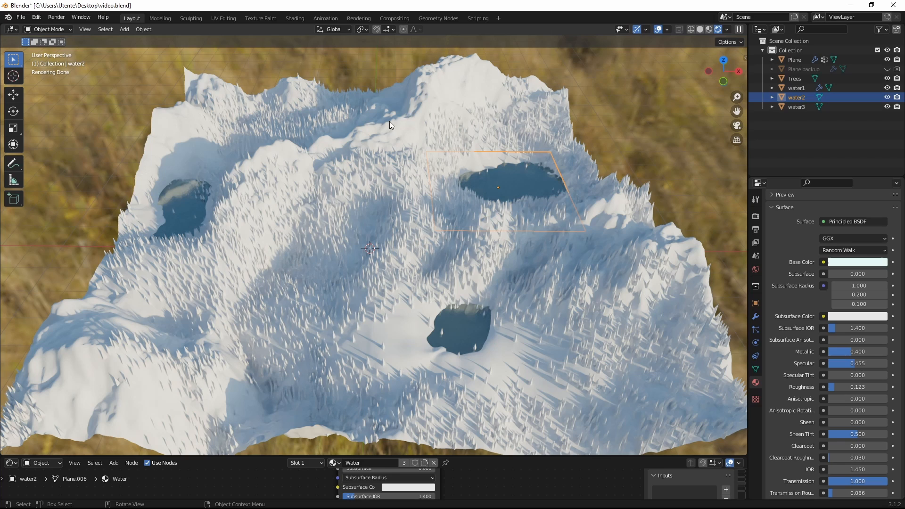
mouse_move(396, 124)
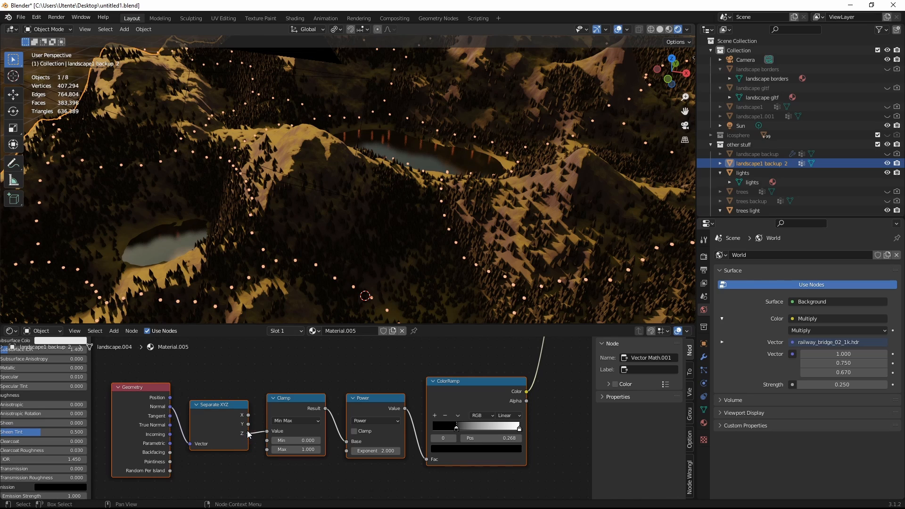
mouse_move(247, 430)
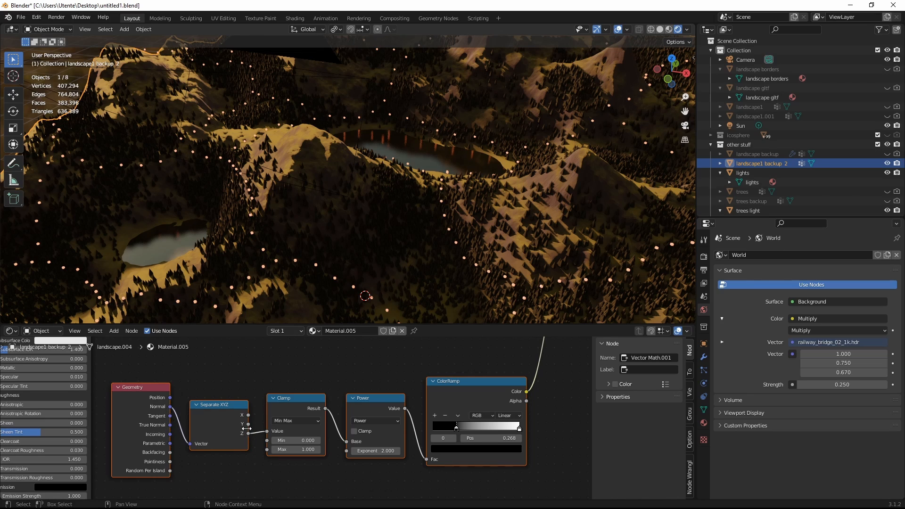
mouse_move(412, 376)
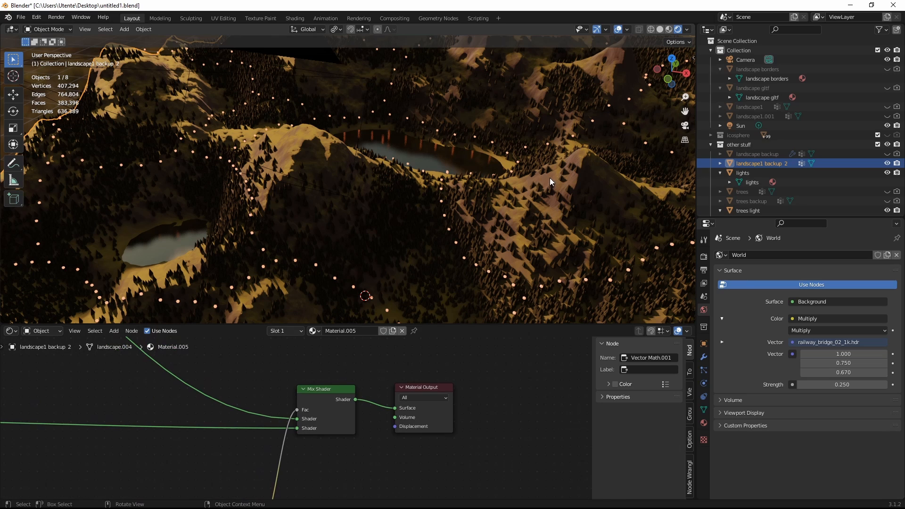
mouse_move(523, 179)
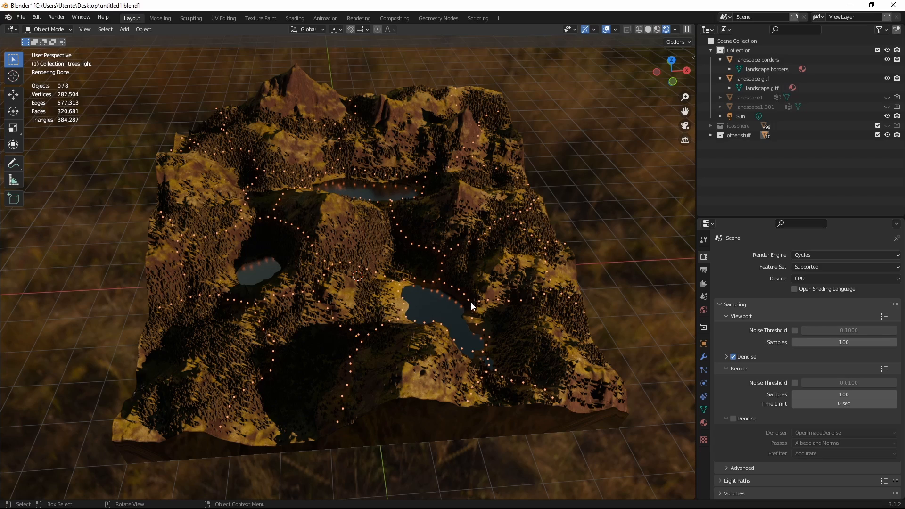
mouse_move(415, 244)
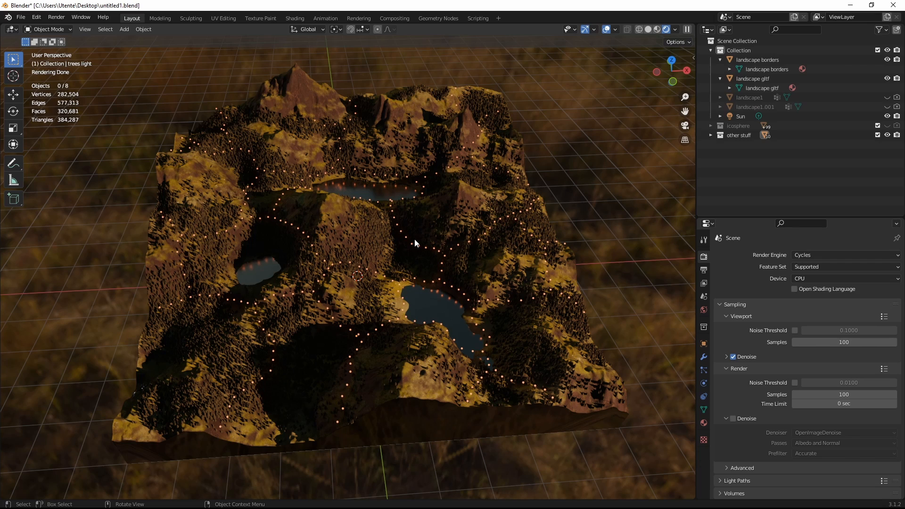
mouse_move(439, 310)
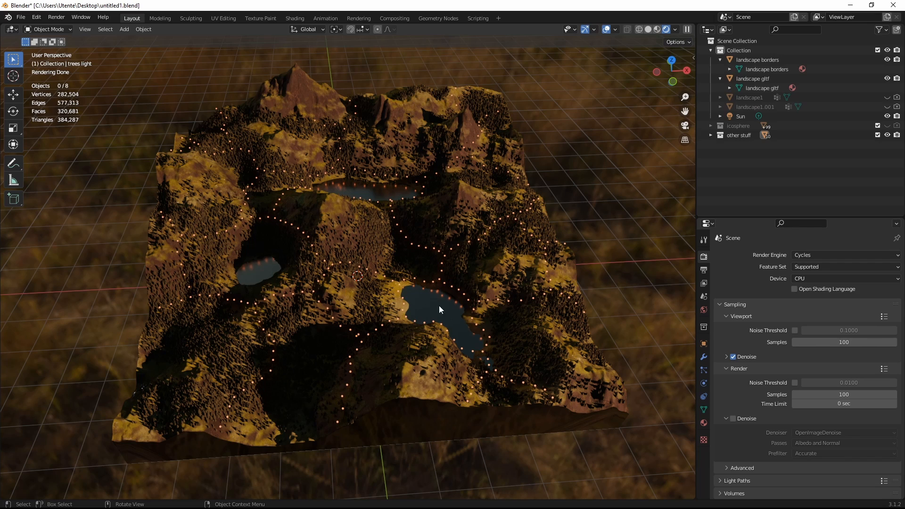
mouse_move(326, 281)
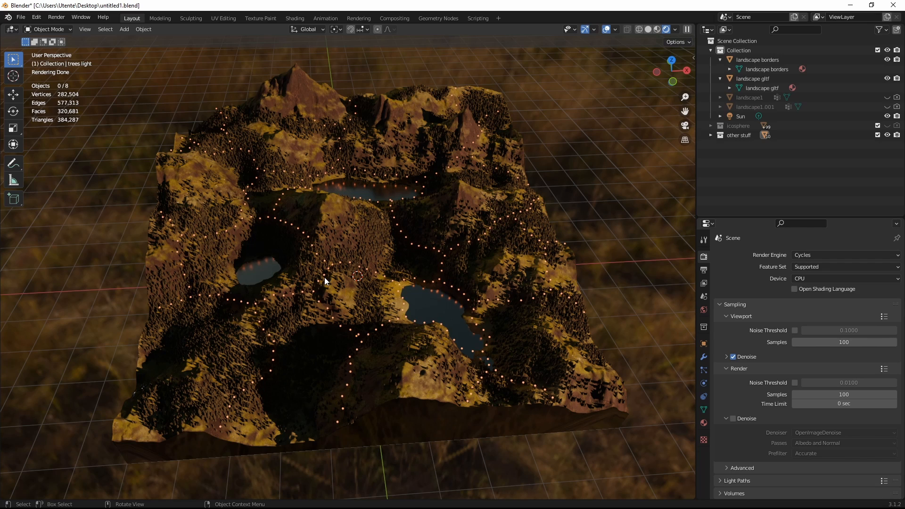
mouse_move(323, 339)
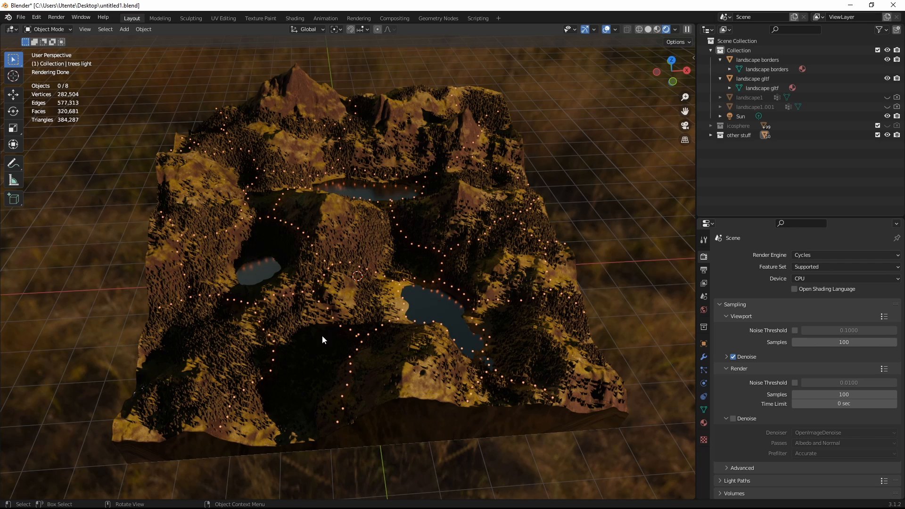
mouse_move(395, 342)
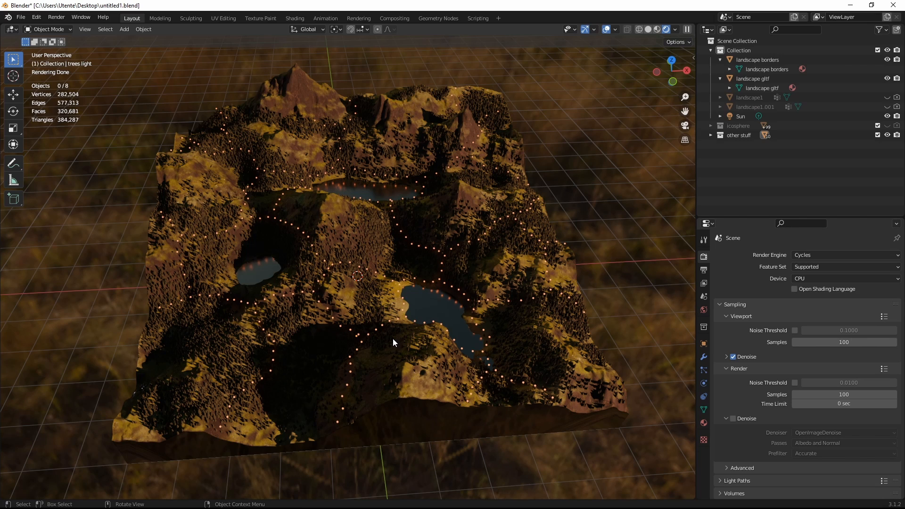
mouse_move(559, 307)
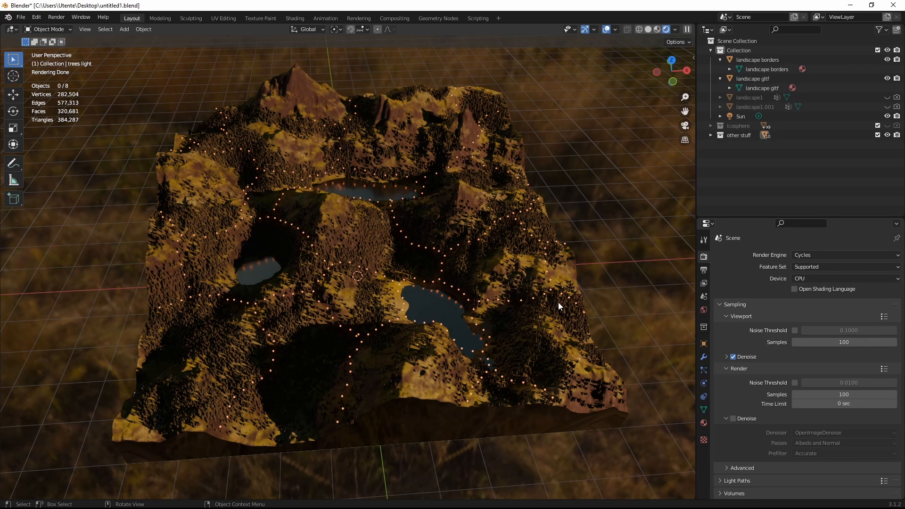
mouse_move(367, 303)
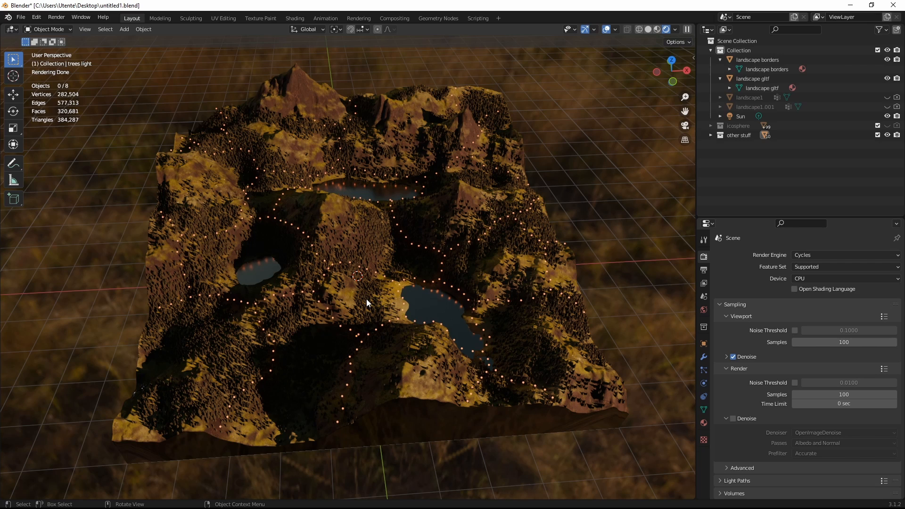
mouse_move(428, 326)
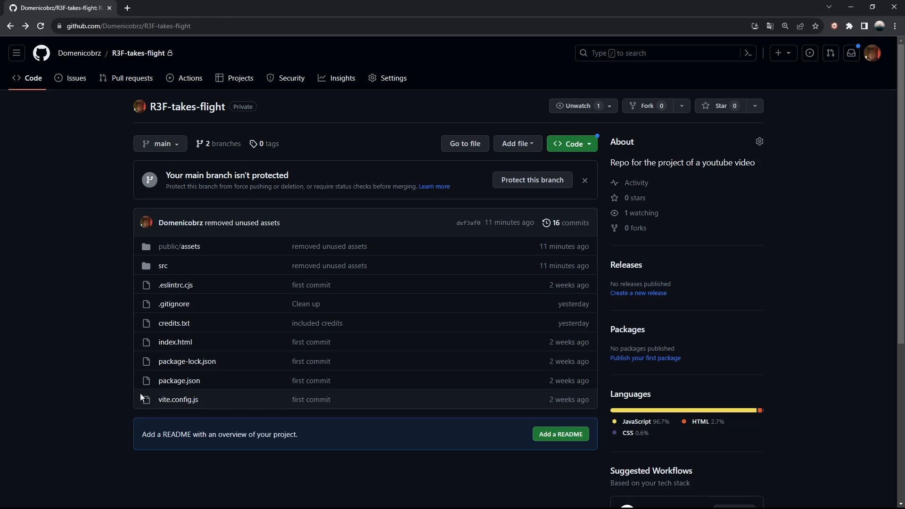
mouse_move(266, 492)
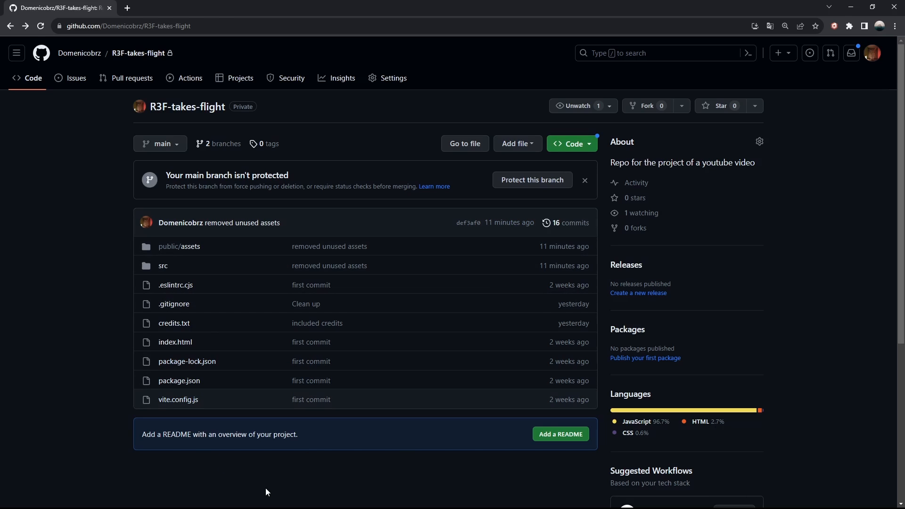
mouse_move(193, 490)
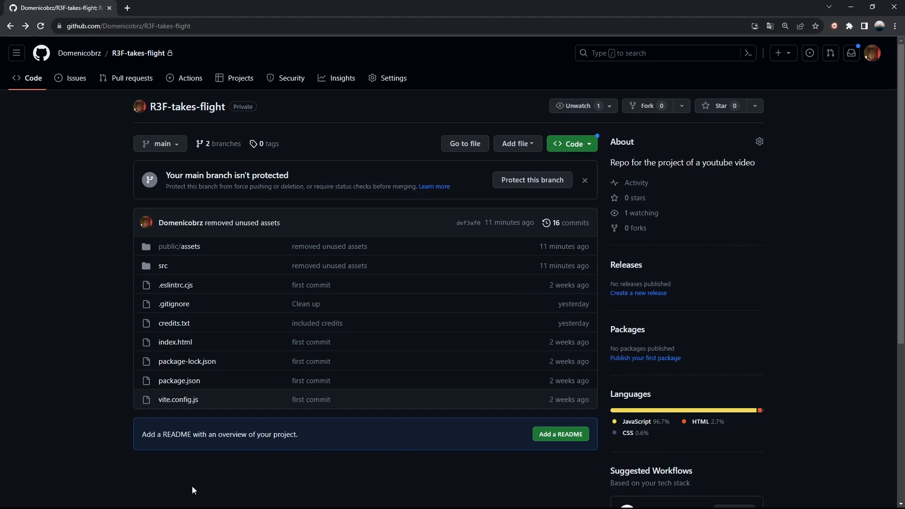
Step: Check the branch list, then browse public/assets into the models folder with airplane.glb and scene.glb
click(160, 144)
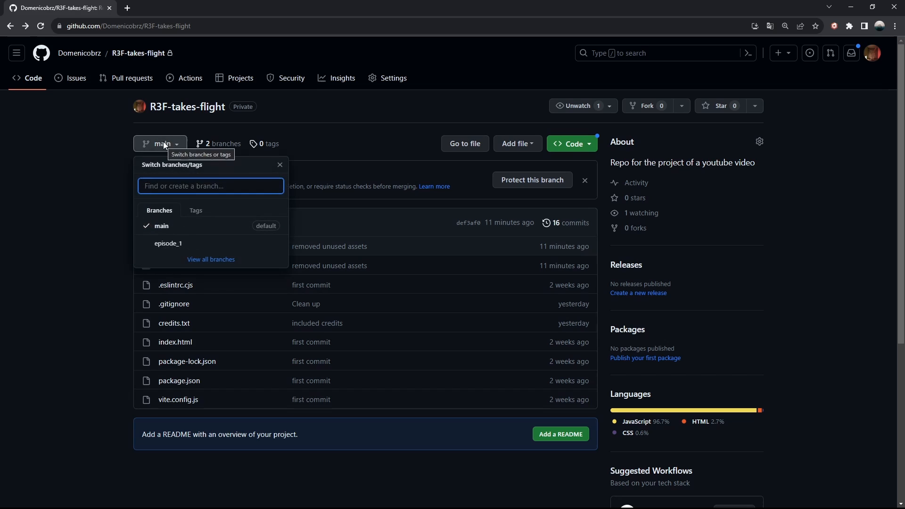
click(280, 164)
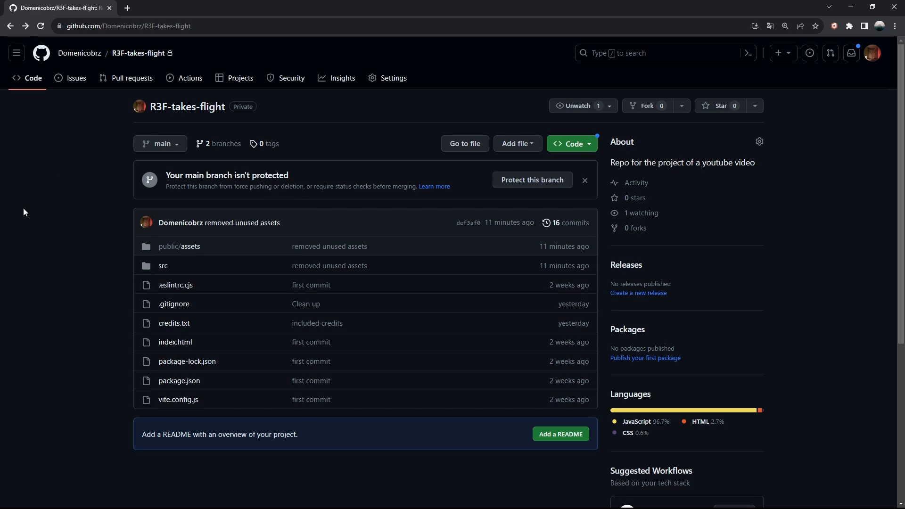
click(179, 246)
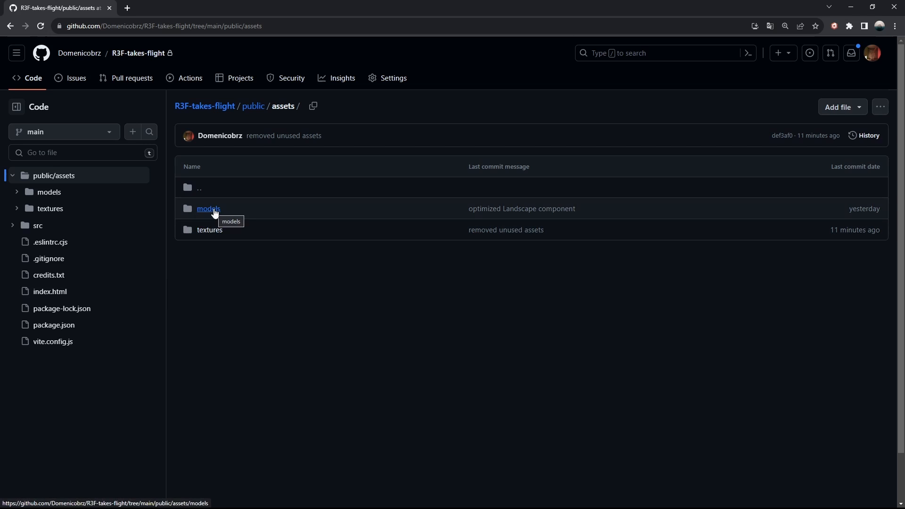
click(208, 208)
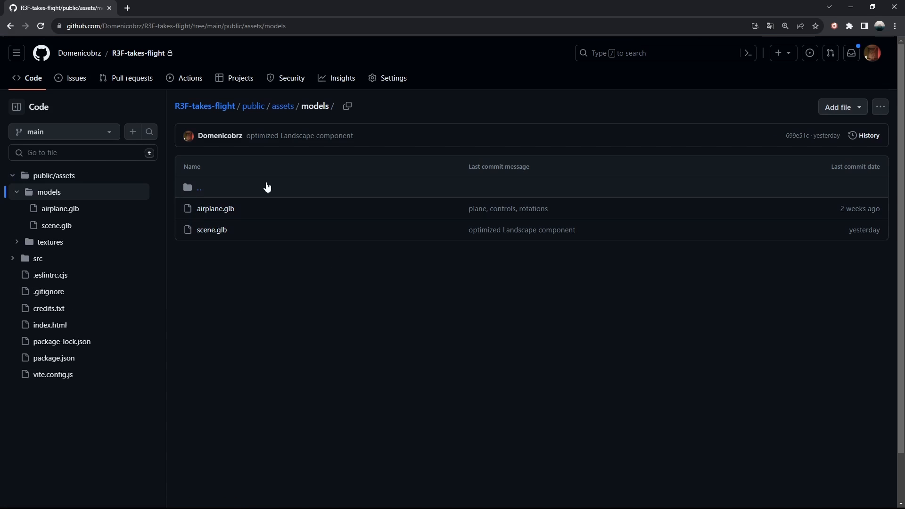
mouse_move(340, 338)
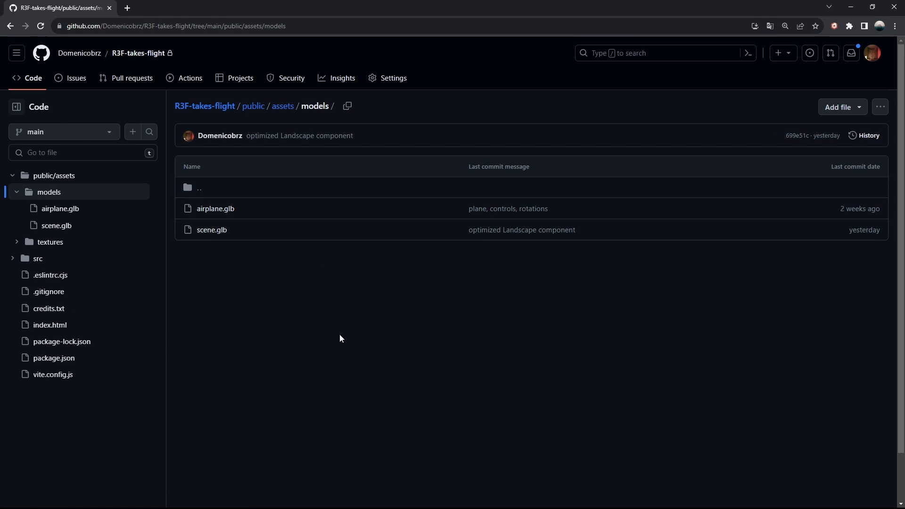
Step: In VS Code, expand public\assets to show models and textures, and close index.html
key(alt+tab)
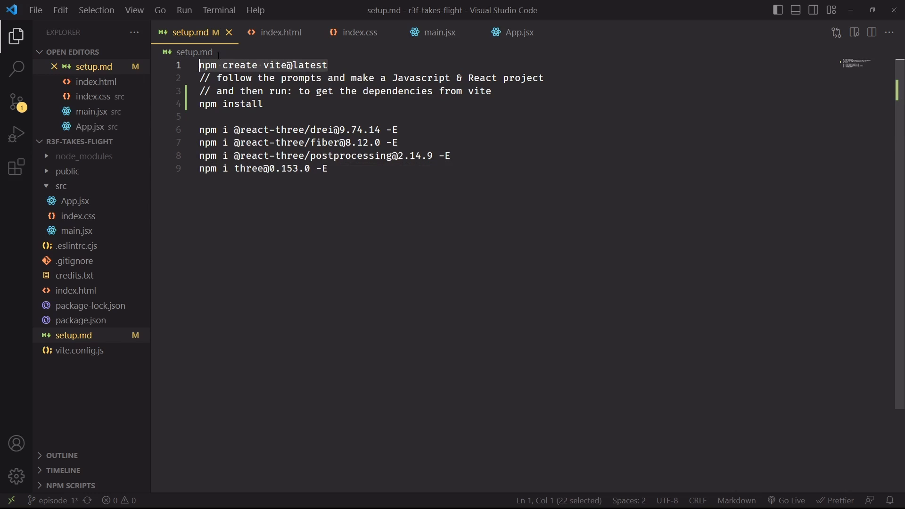
mouse_move(103, 66)
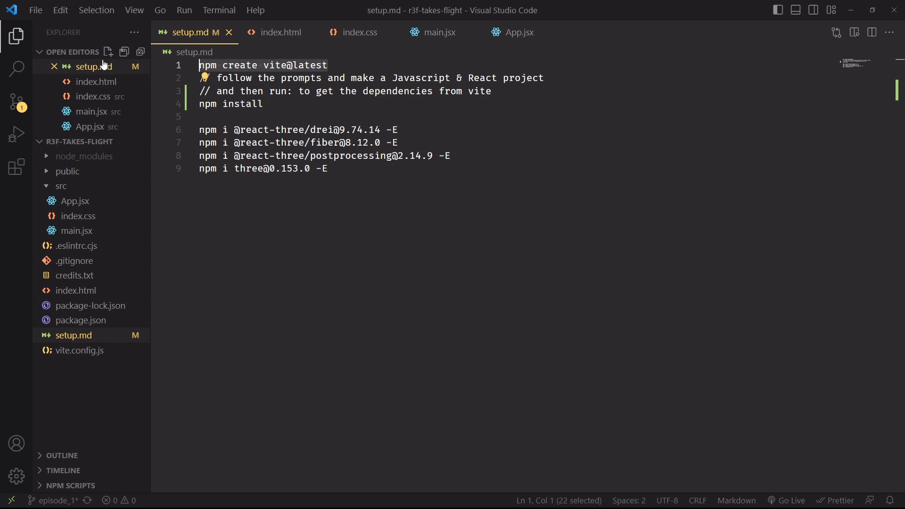
mouse_move(367, 252)
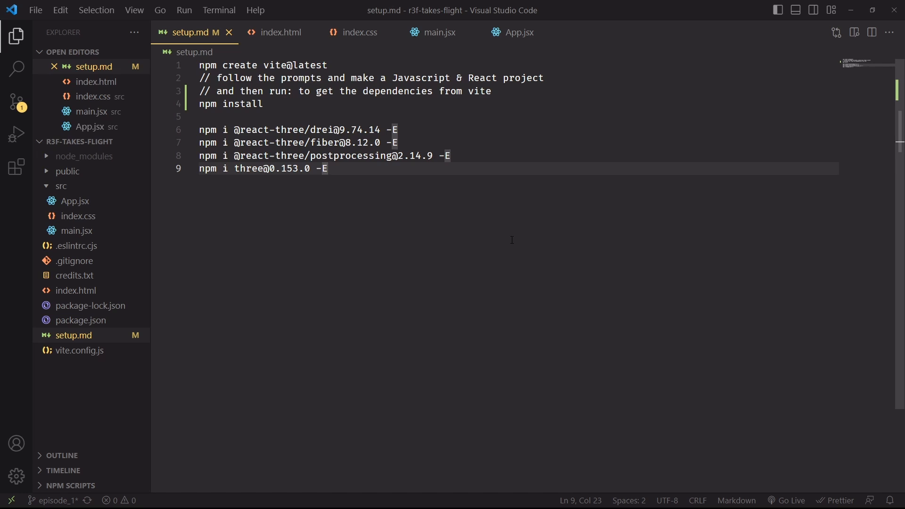
mouse_move(335, 233)
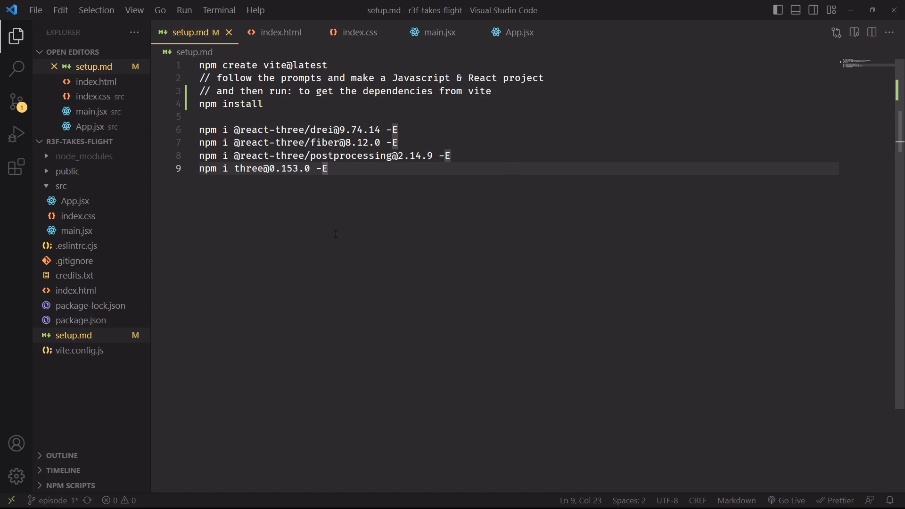
click(67, 171)
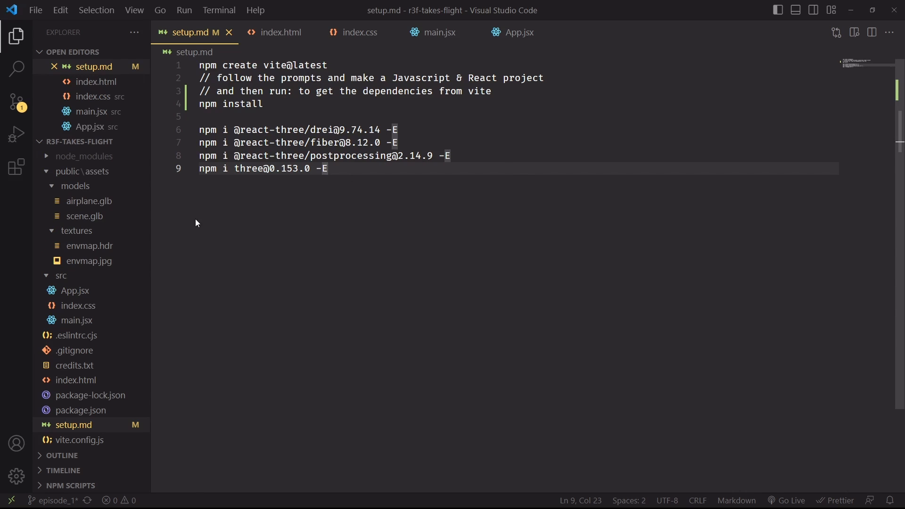
mouse_move(35, 229)
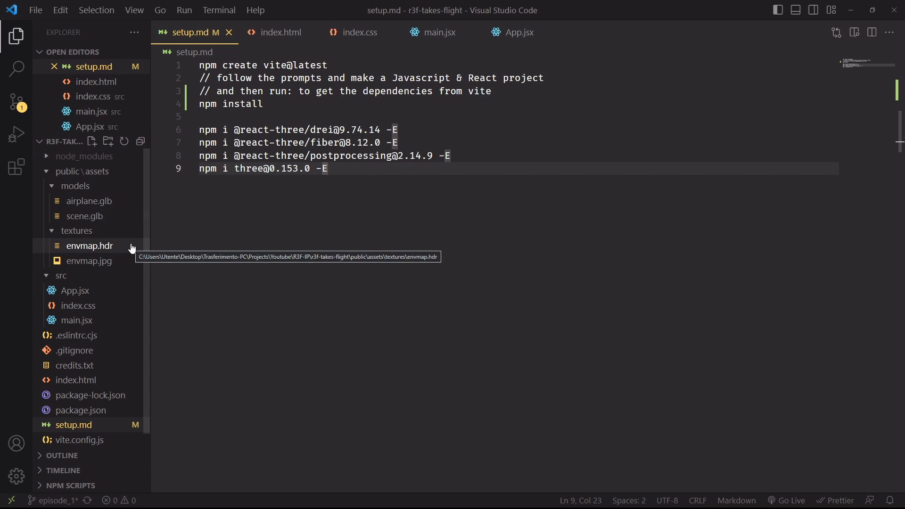
mouse_move(306, 211)
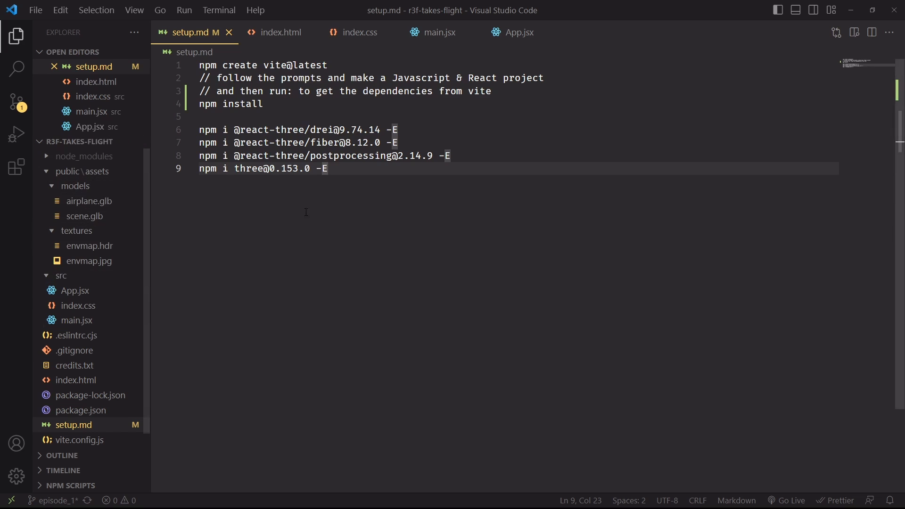
click(303, 32)
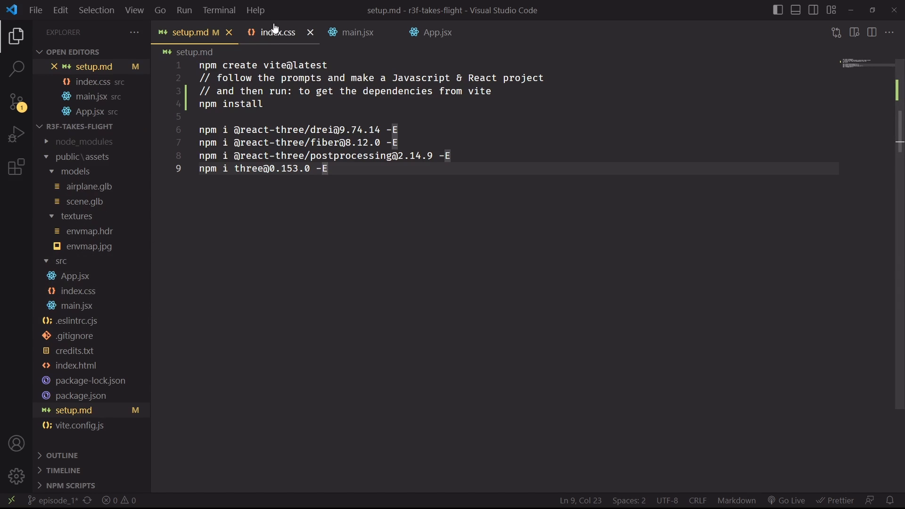
Step: Review index.css and main.jsx's shadowed Canvas, then bring up the empty App.jsx component
click(277, 32)
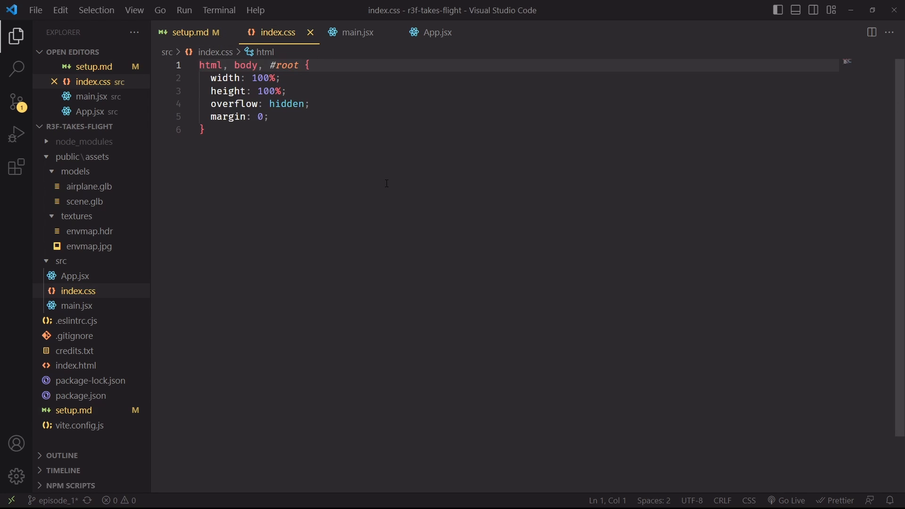
mouse_move(368, 104)
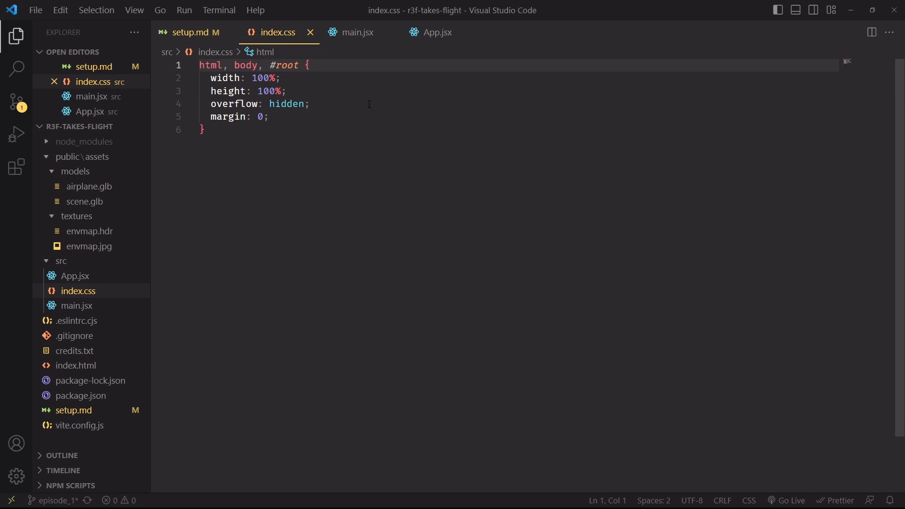
click(357, 32)
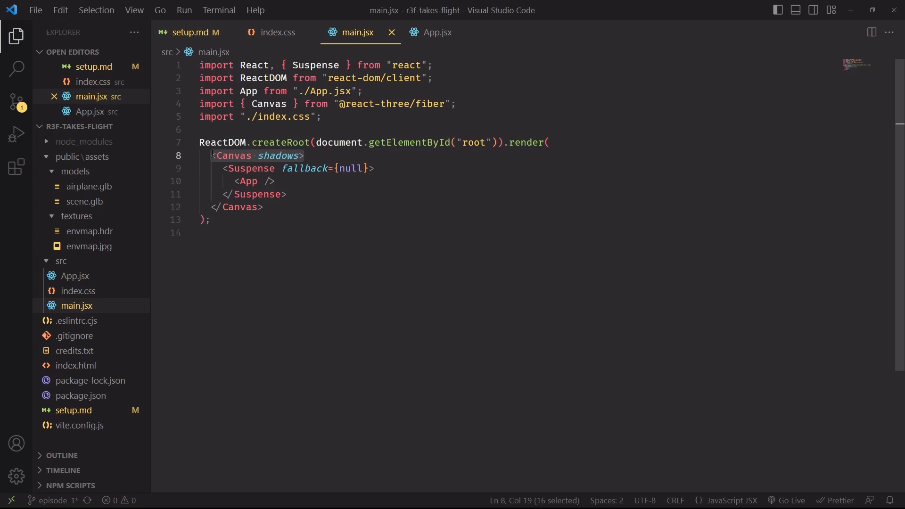
click(305, 155)
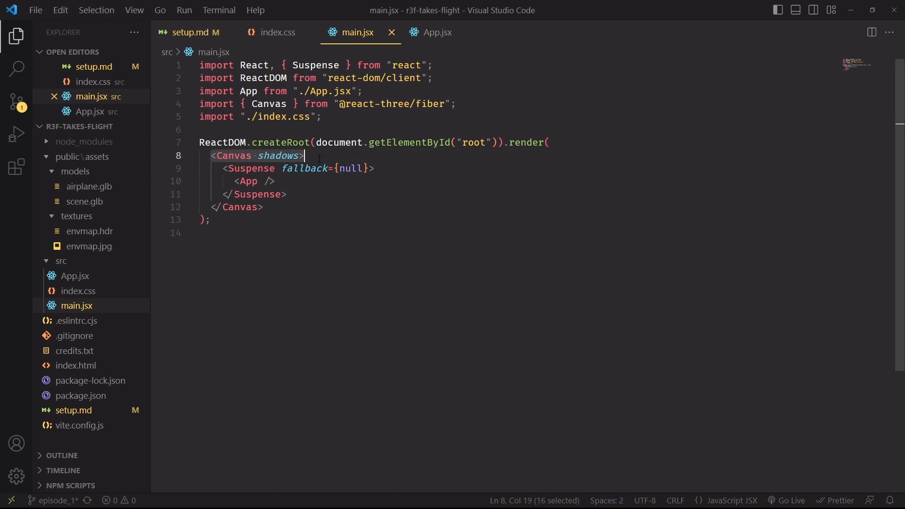
mouse_move(306, 168)
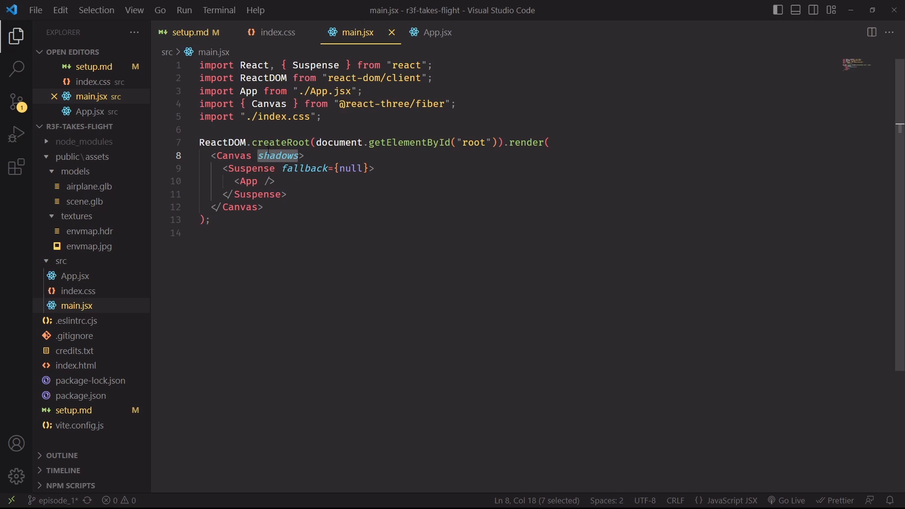
click(437, 33)
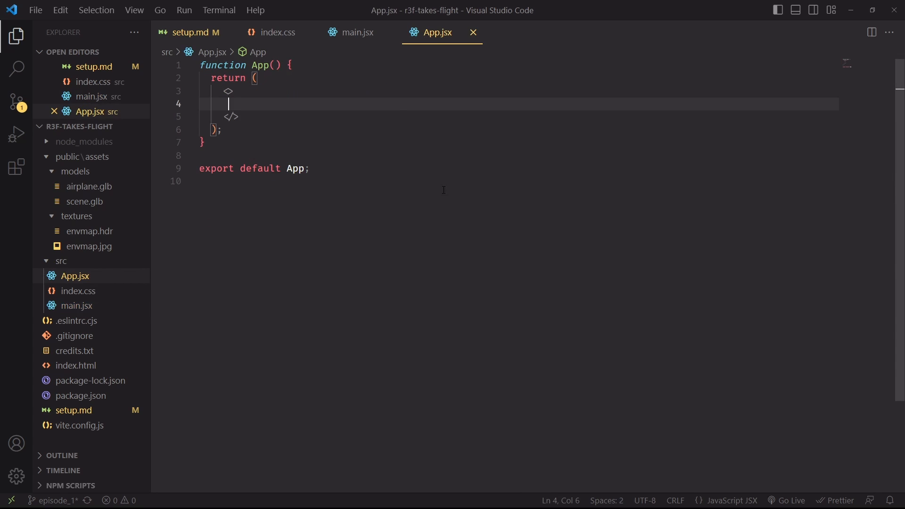
mouse_move(413, 189)
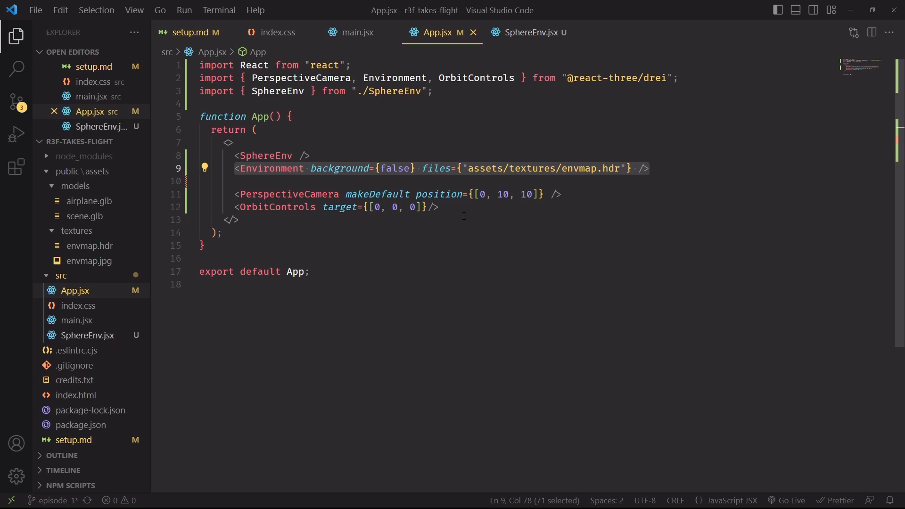
Step: Highlight the envmap.hdr Environment line in App.jsx, then view the SphereEnv.jsx tab
click(649, 168)
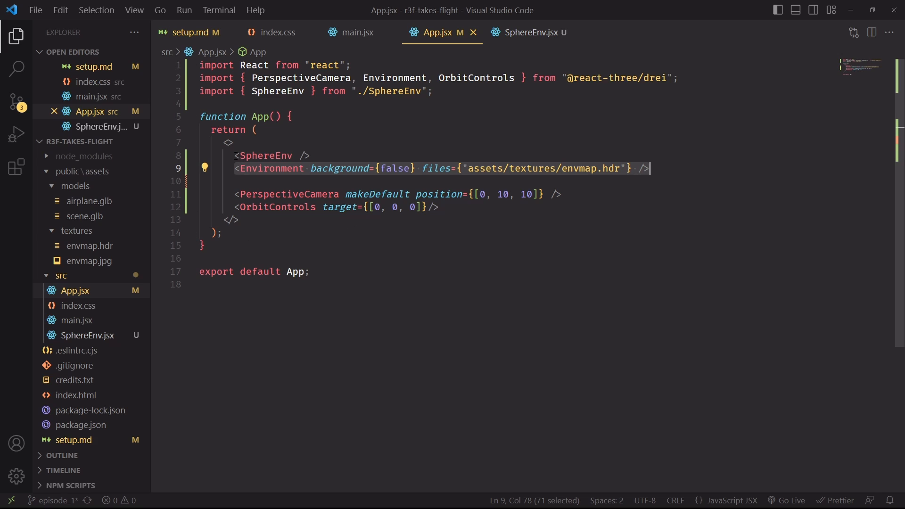
click(527, 32)
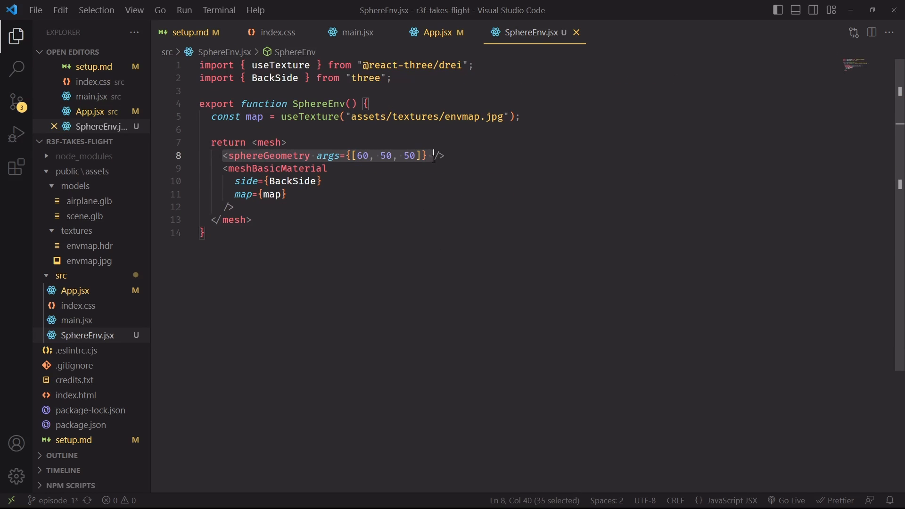
Step: Walk through SphereEnv.jsx's sphere geometry and BackSide material lines
click(535, 118)
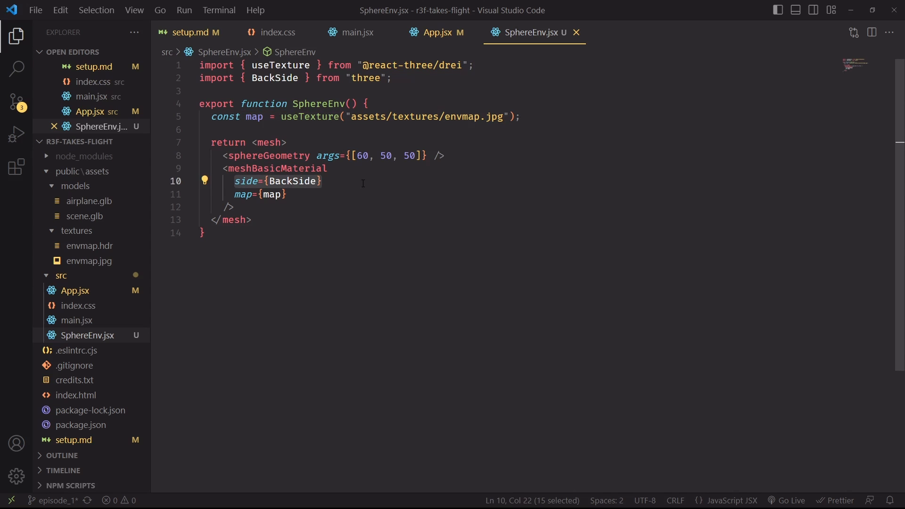
mouse_move(376, 189)
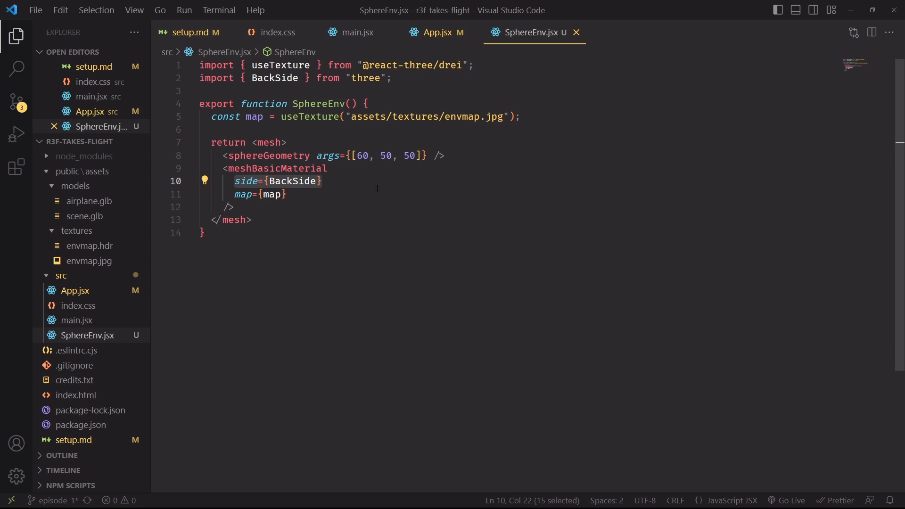
click(225, 155)
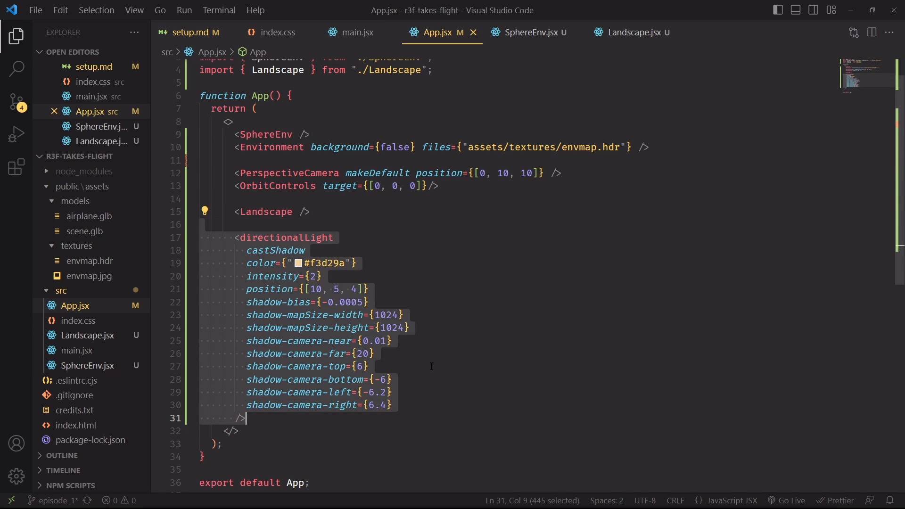
Step: Show Landscape.jsx and highlight its gltfjsx generation command comment from scene.glb
click(630, 33)
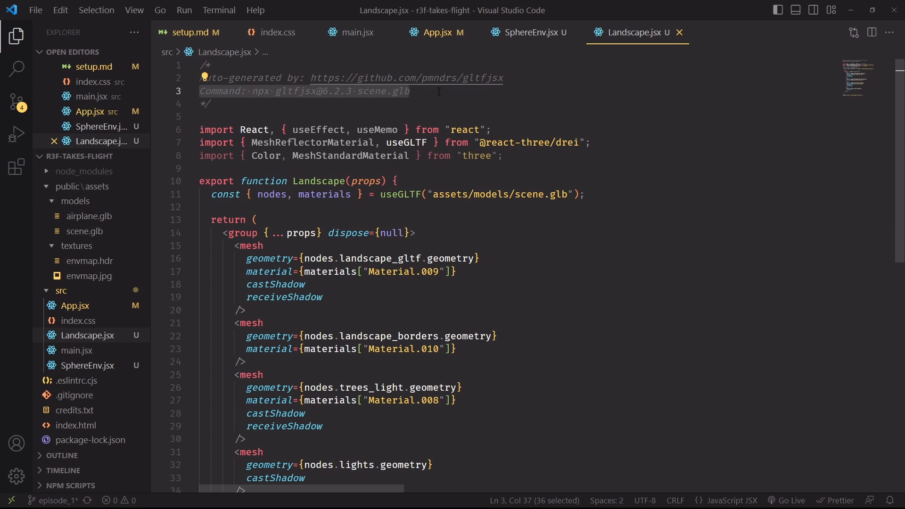
click(409, 91)
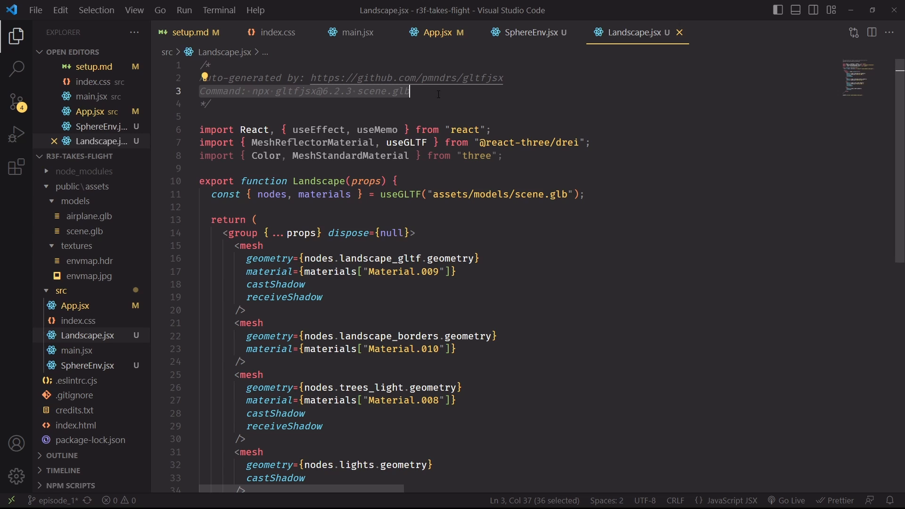
scroll(down, 3)
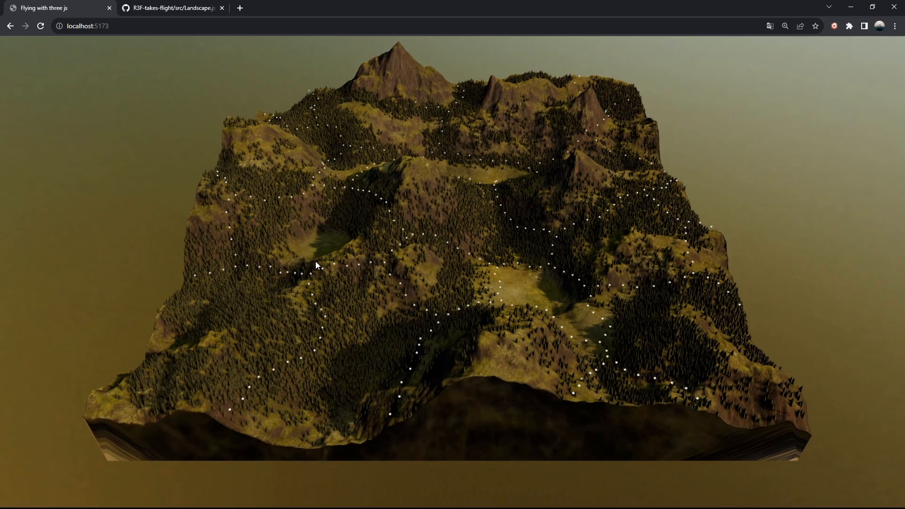
mouse_move(606, 277)
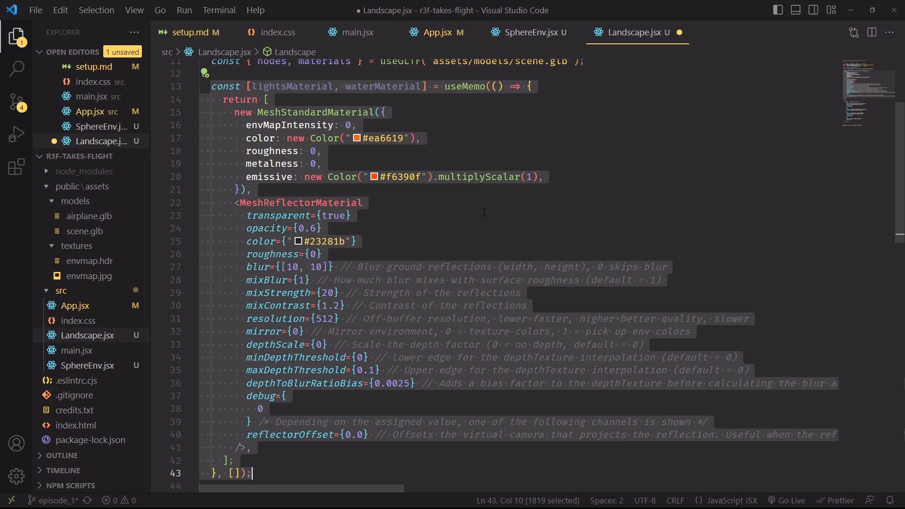
mouse_move(346, 193)
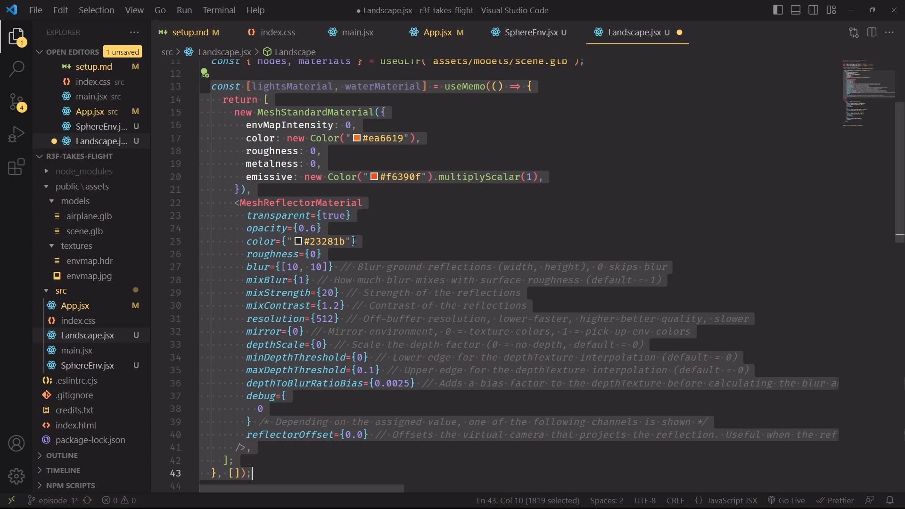
mouse_move(441, 197)
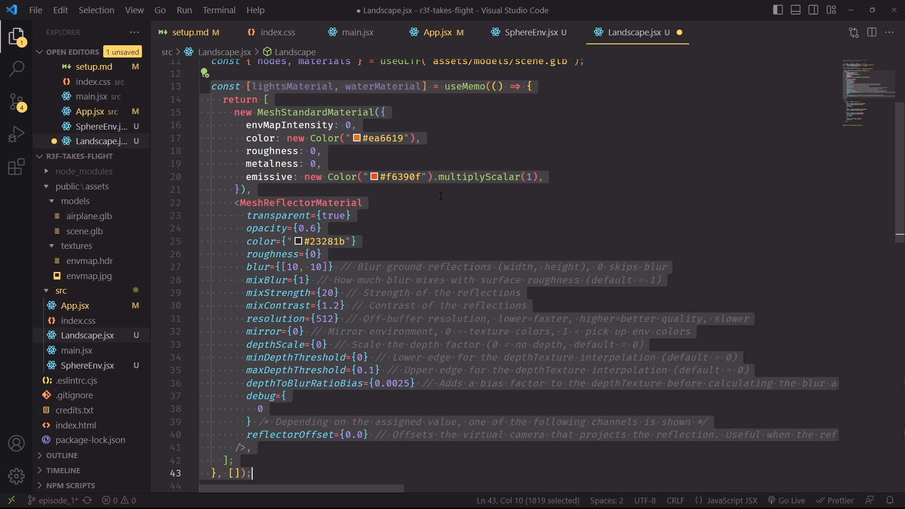
mouse_move(434, 202)
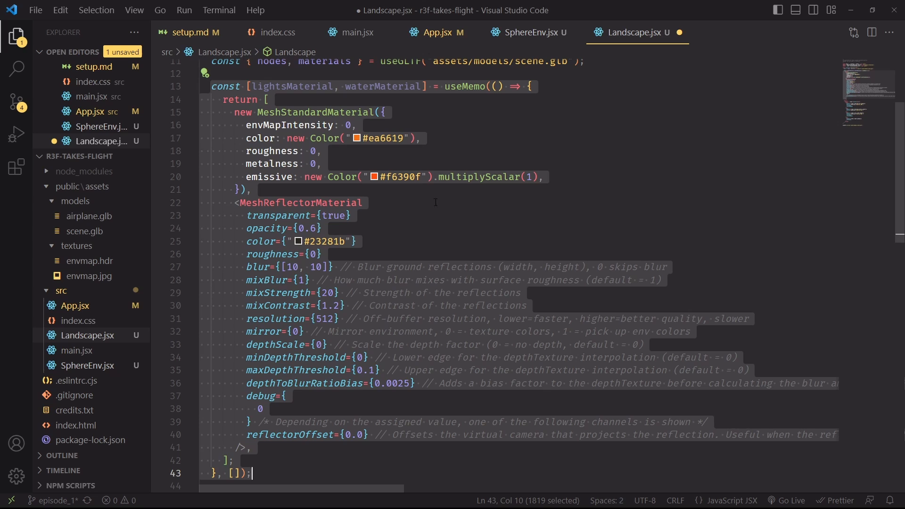
mouse_move(460, 394)
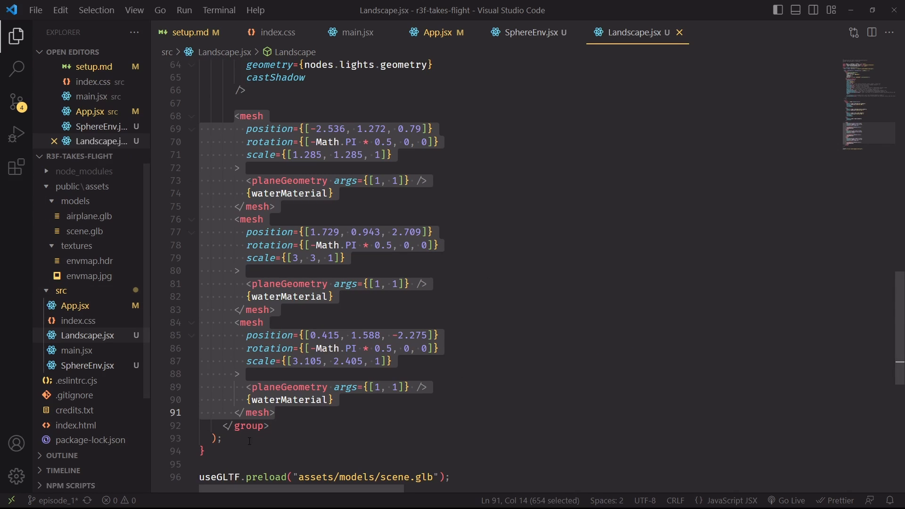
Step: Review the useEffect tuning Material.009 envMapIntensity and Material.008 colour, roughness and metalness
scroll(up, 3)
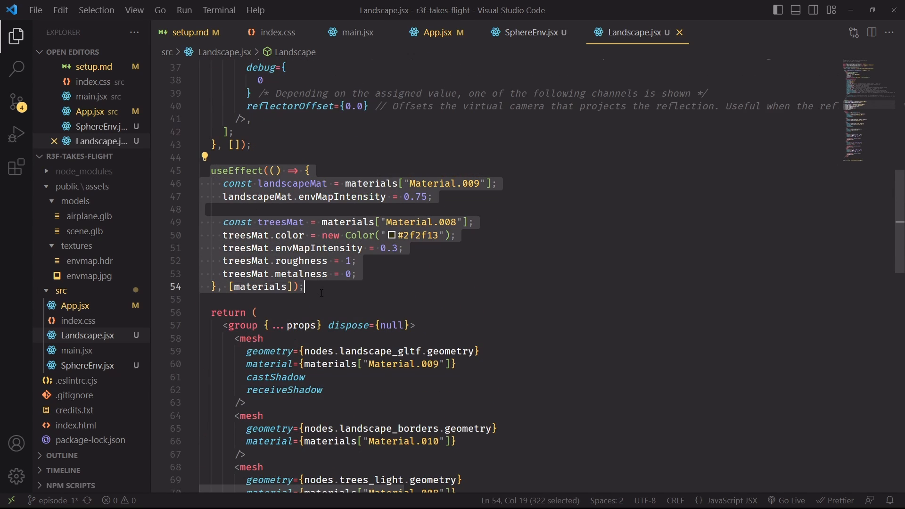
mouse_move(374, 306)
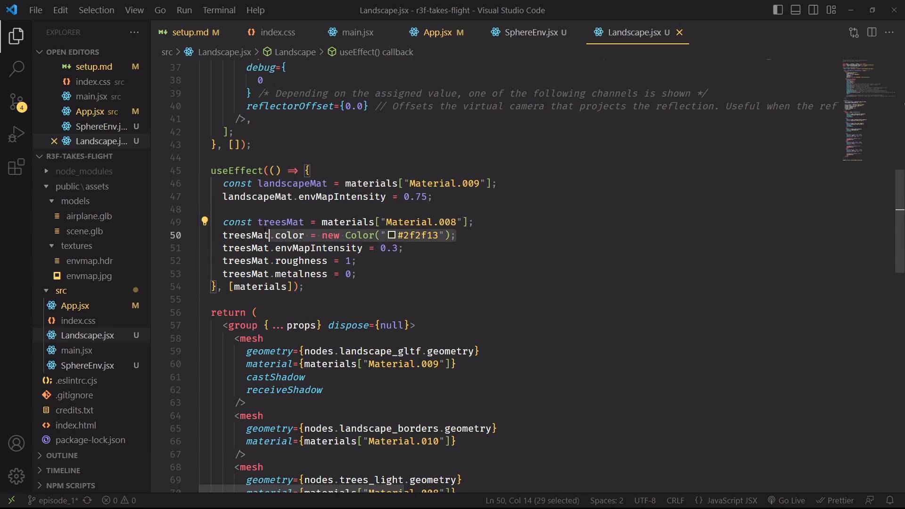
click(296, 249)
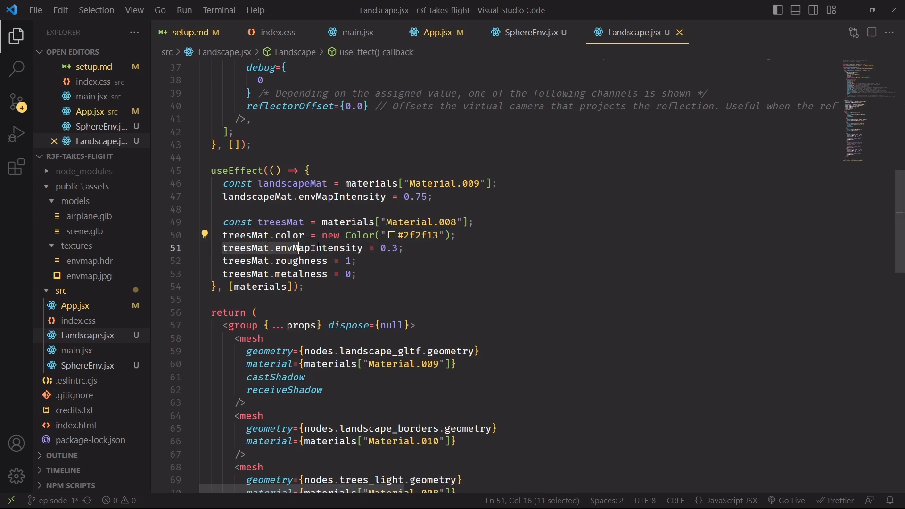